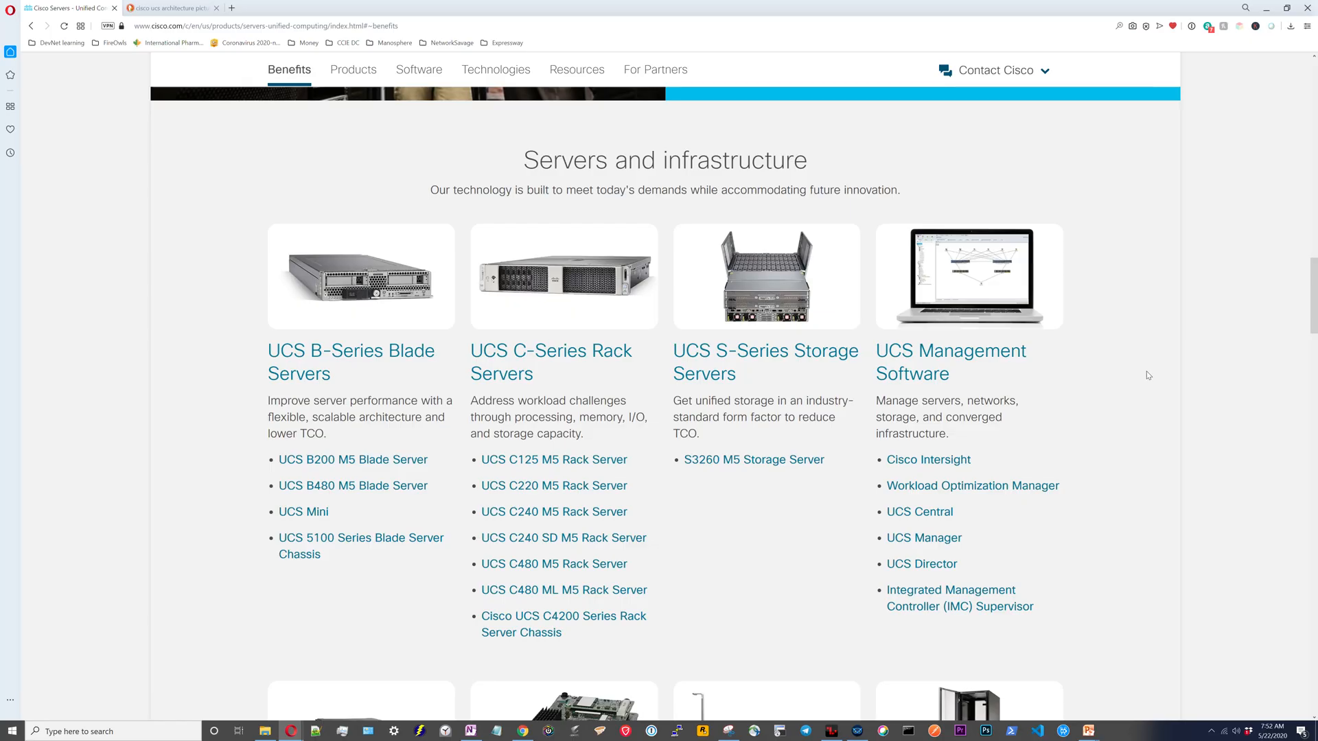
pyautogui.moveTo(1040, 379)
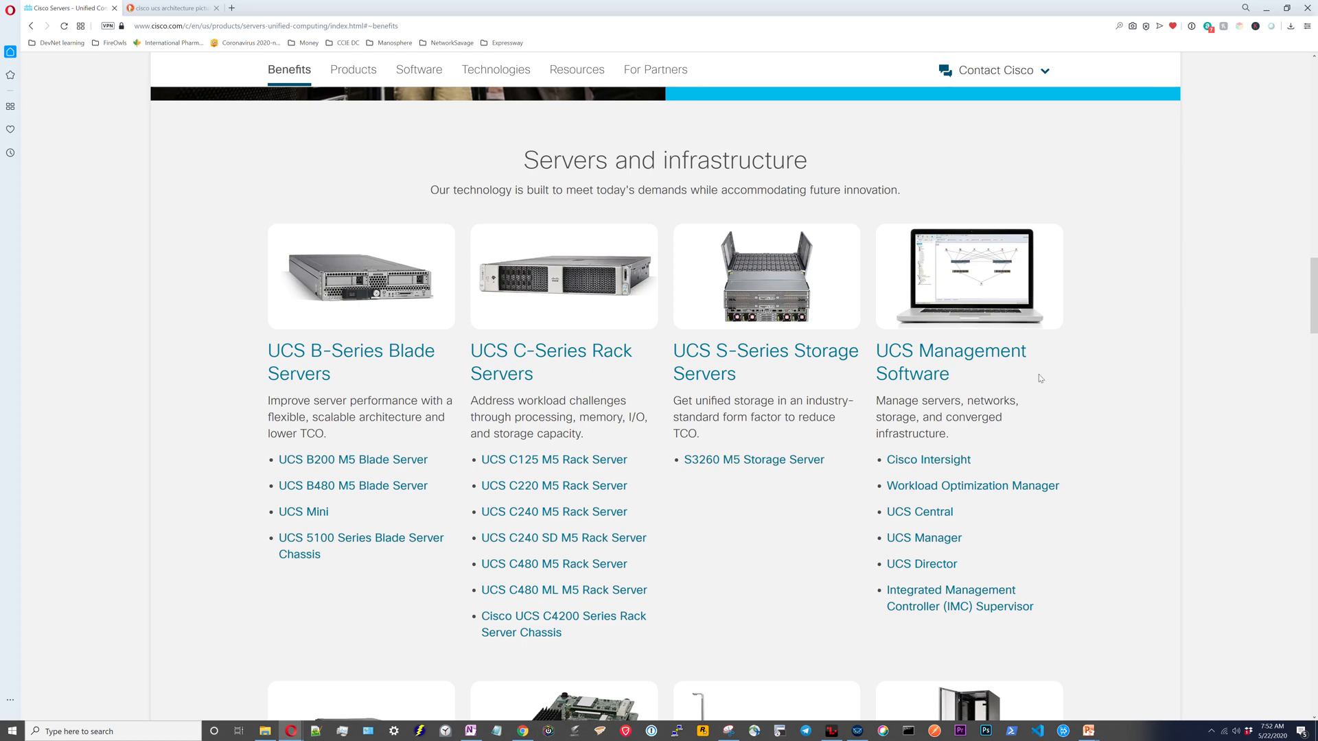
# Review the UCS C-Series section of Cisco's computing Model Comparisons page.
pyautogui.click(550, 363)
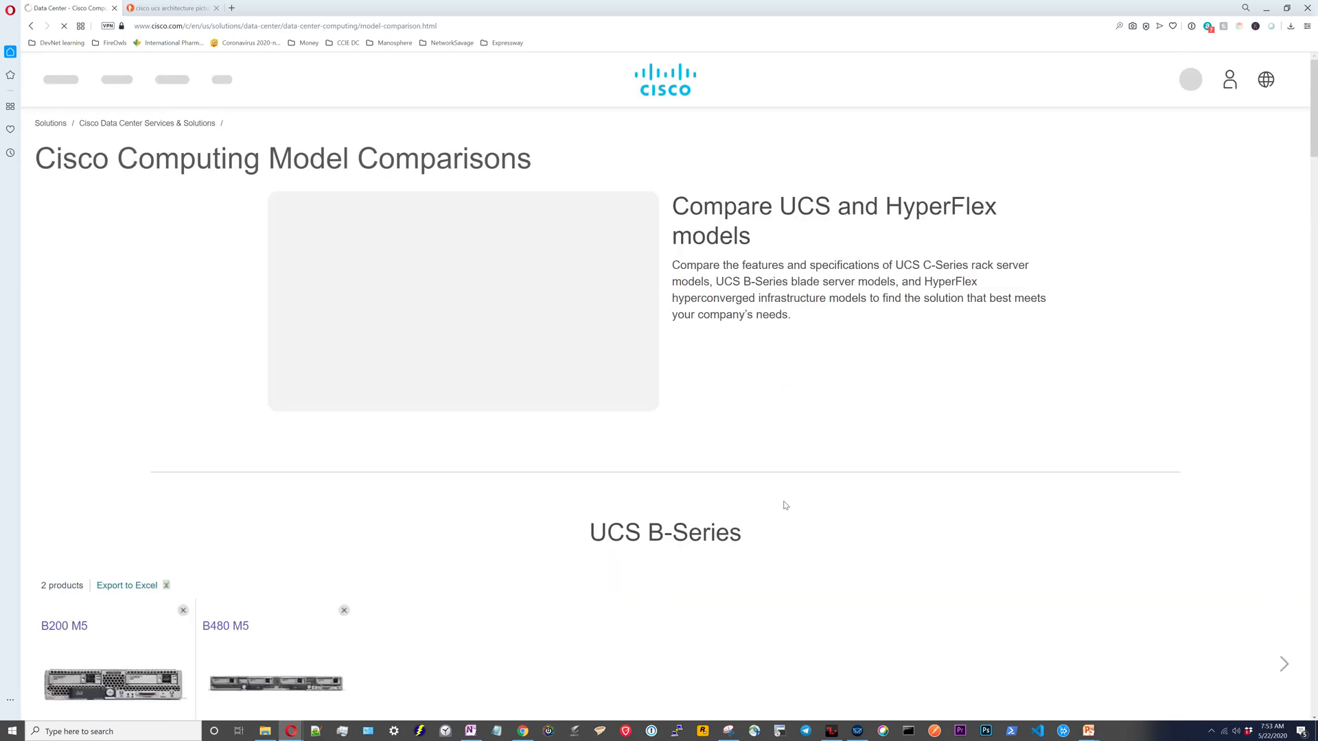
pyautogui.scroll(-3)
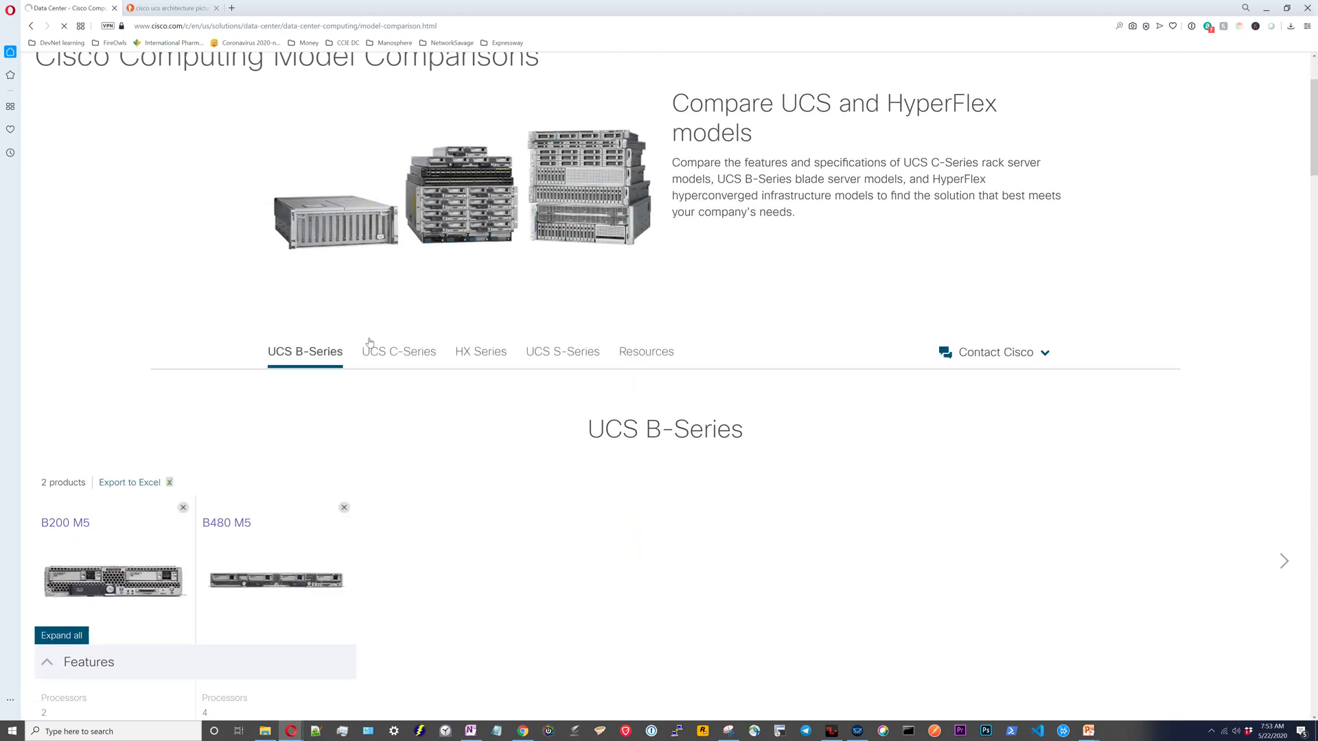
pyautogui.click(399, 352)
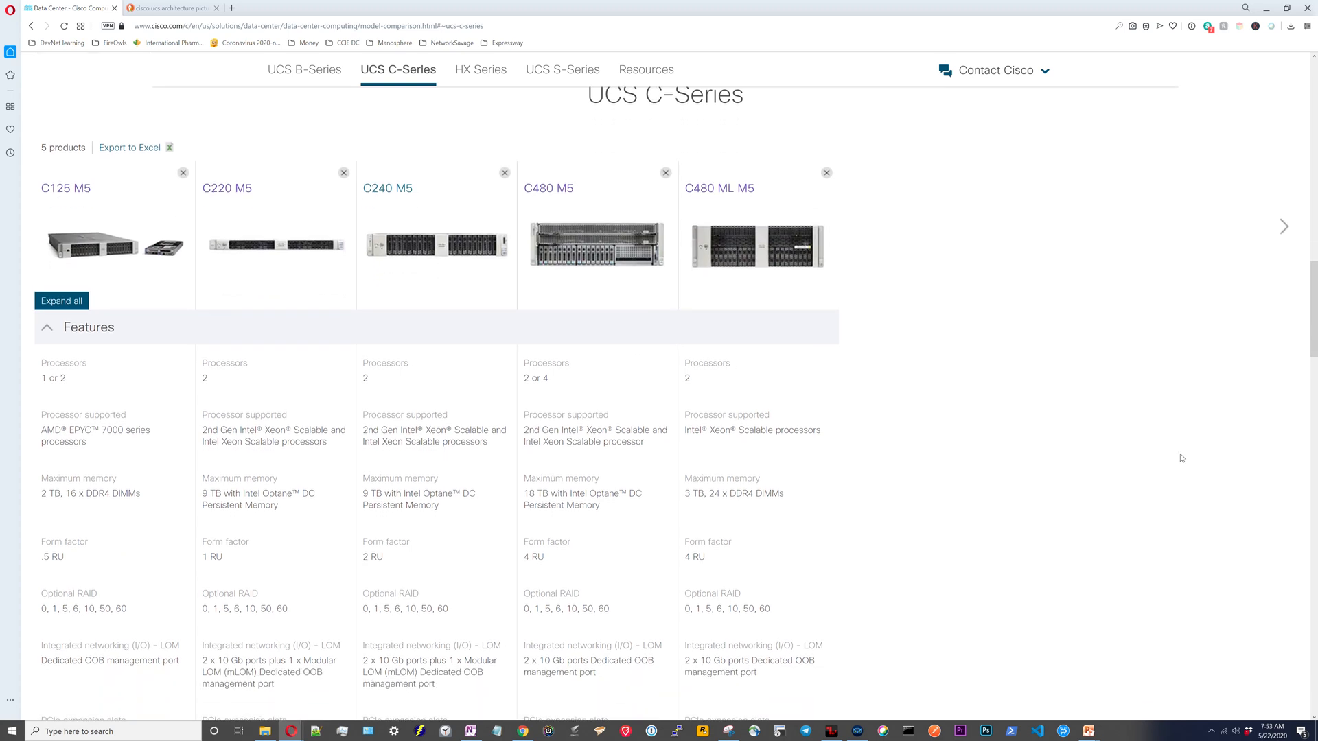
pyautogui.scroll(-3)
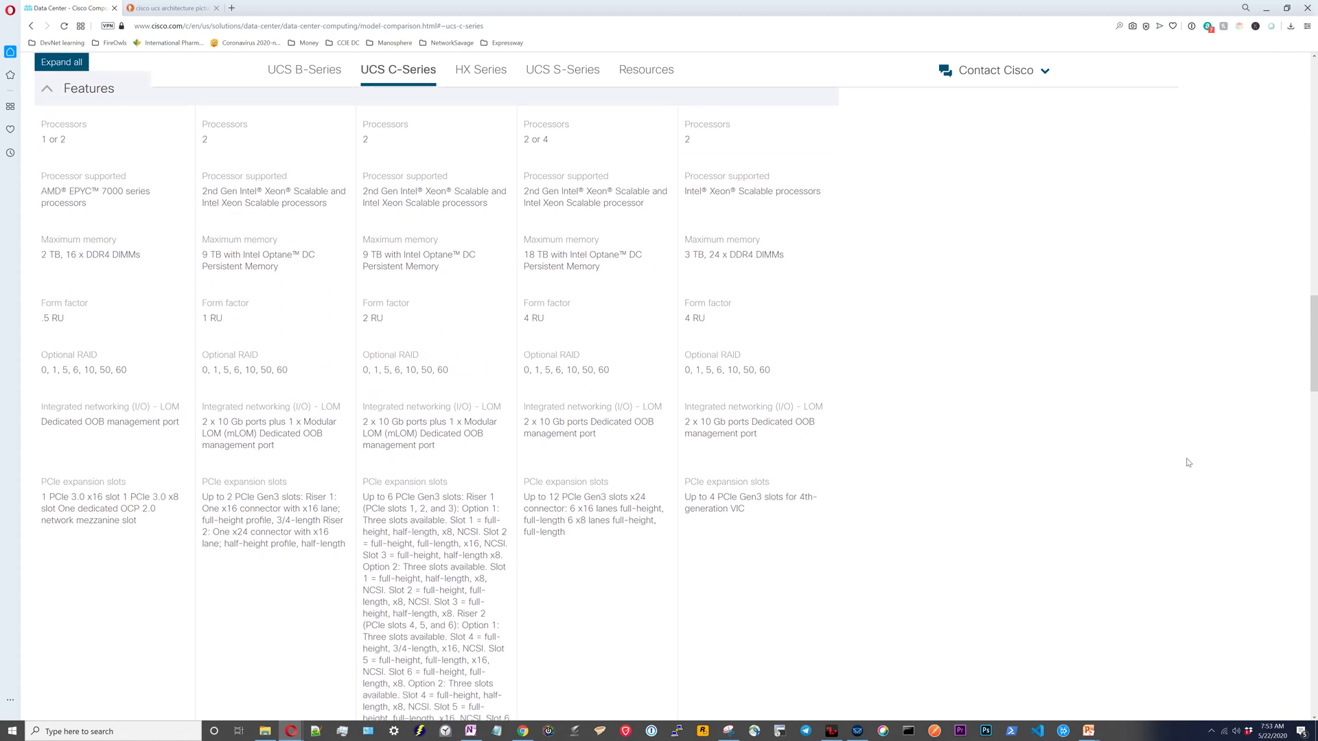
# Go to the UCS C-Series Rack Servers page and select the C220 M5 from its 3D models.
pyautogui.click(305, 69)
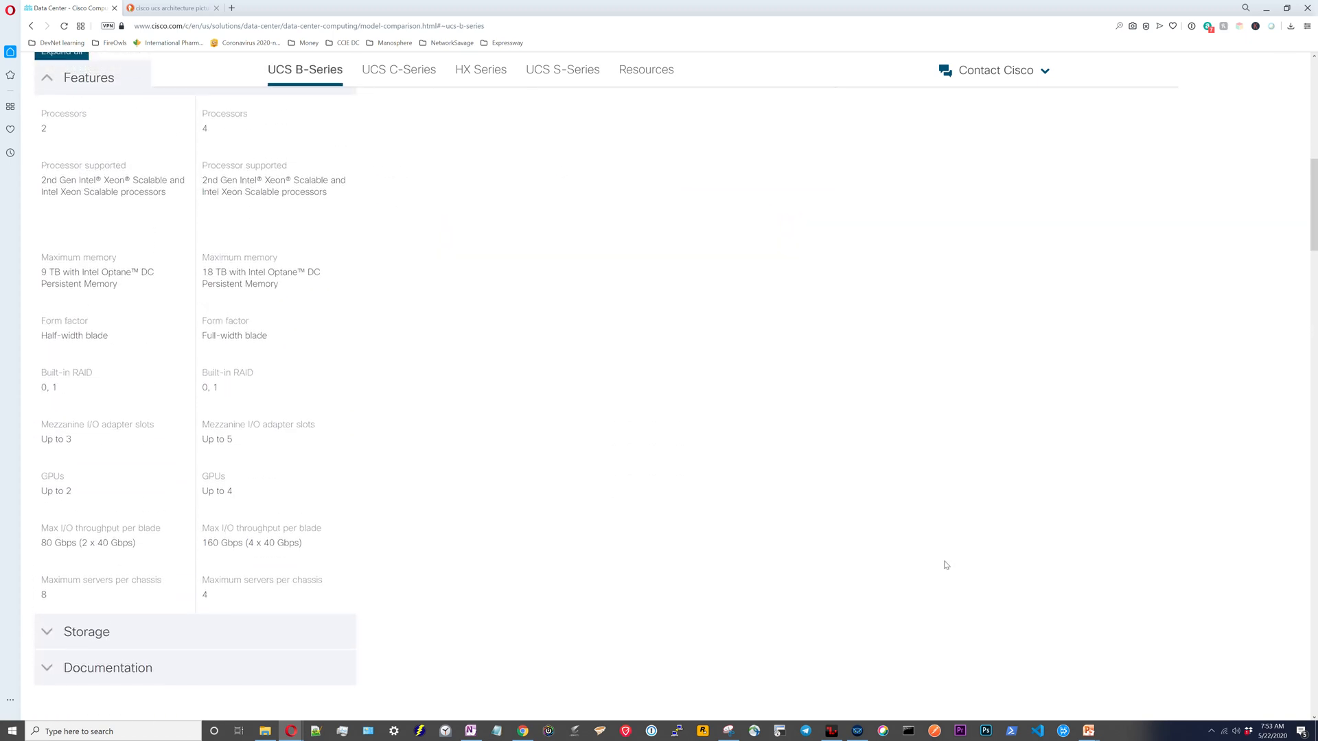
pyautogui.click(398, 68)
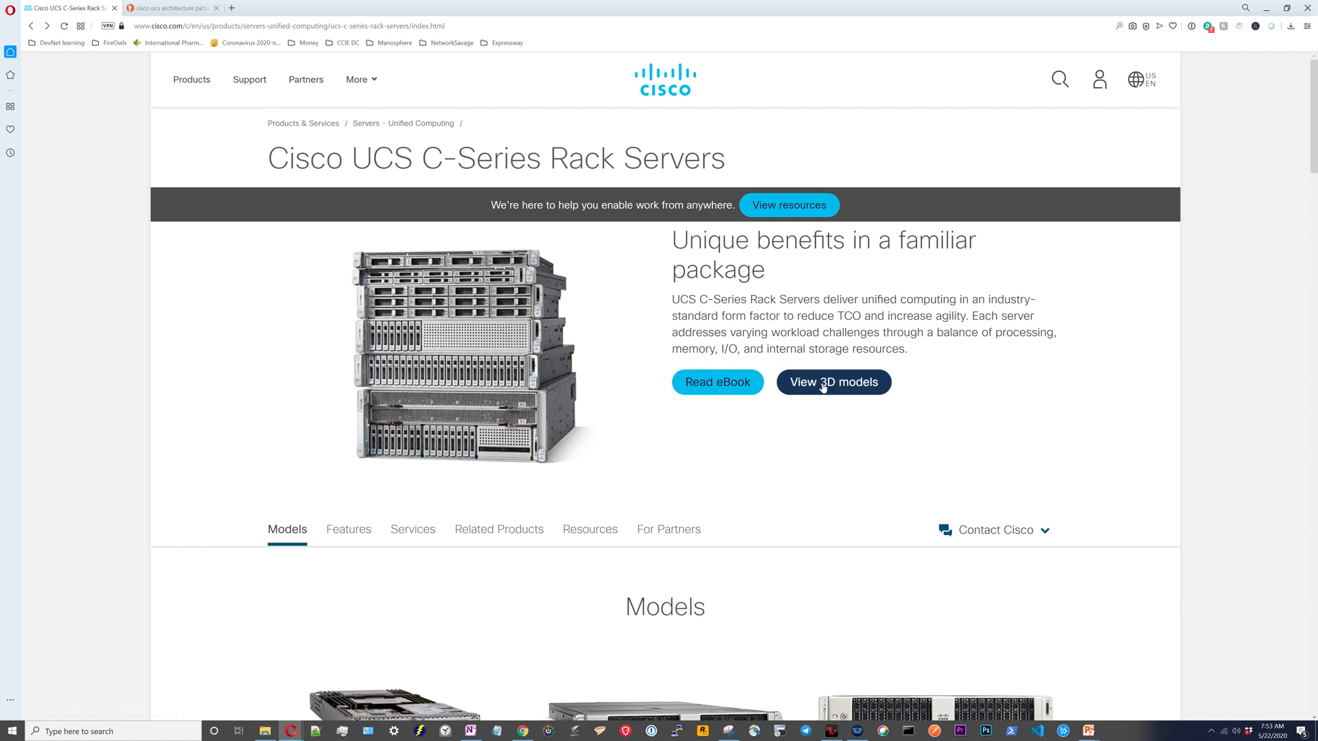
pyautogui.click(833, 382)
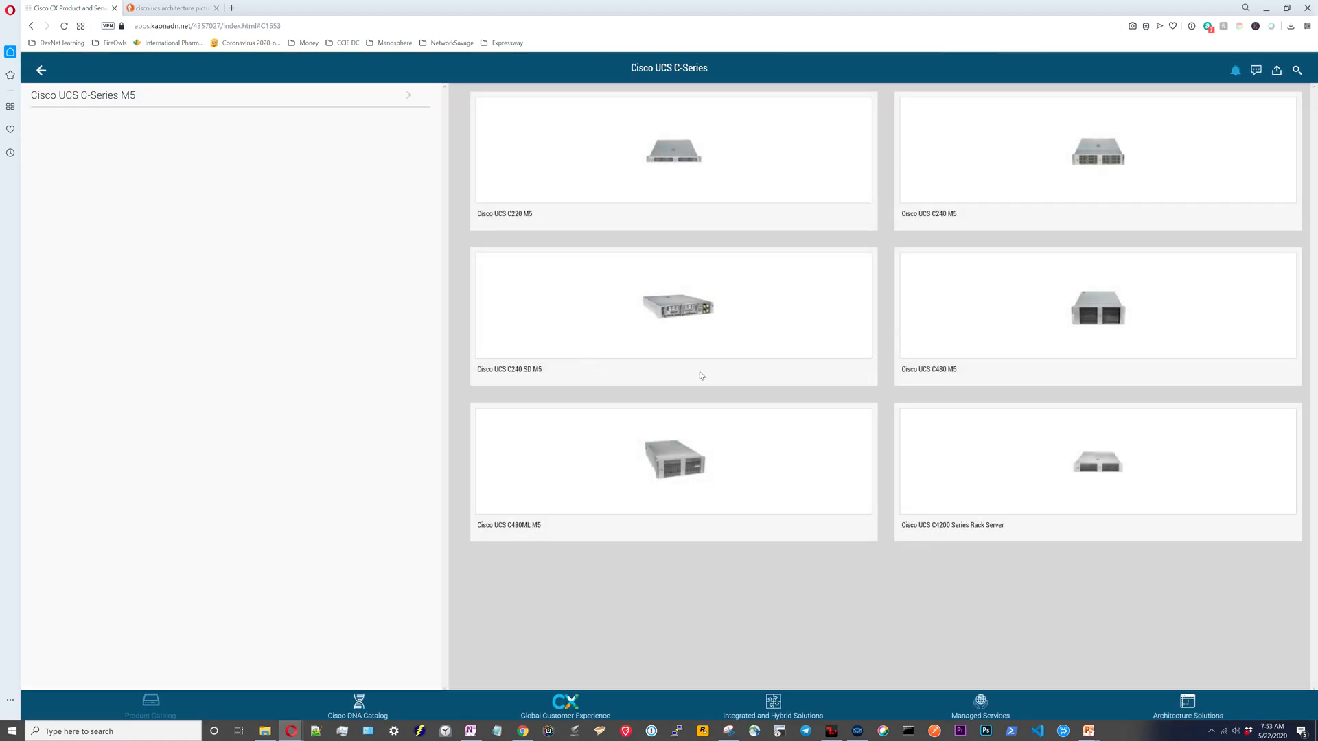
pyautogui.click(673, 152)
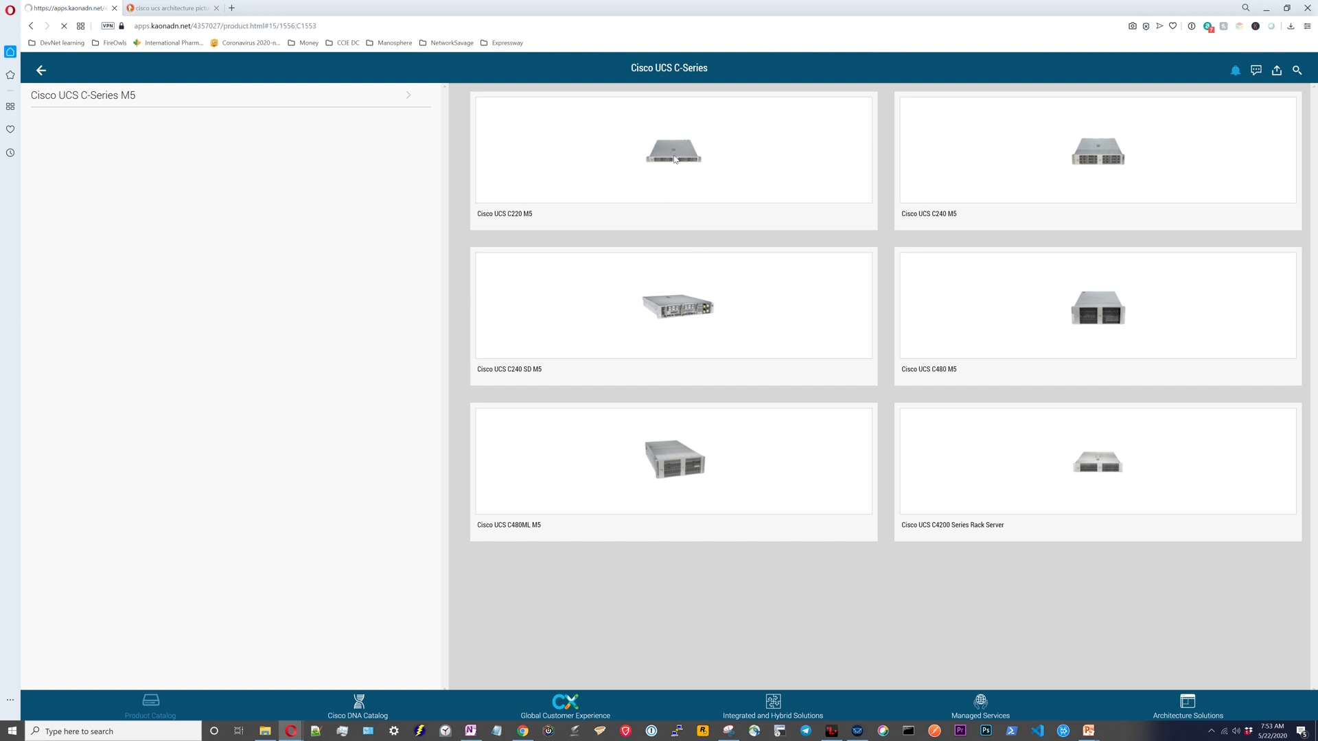
# Load the C220 M5 3D model and reveal the serial port and mLOM slot rear-panel hotspots.
pyautogui.click(672, 148)
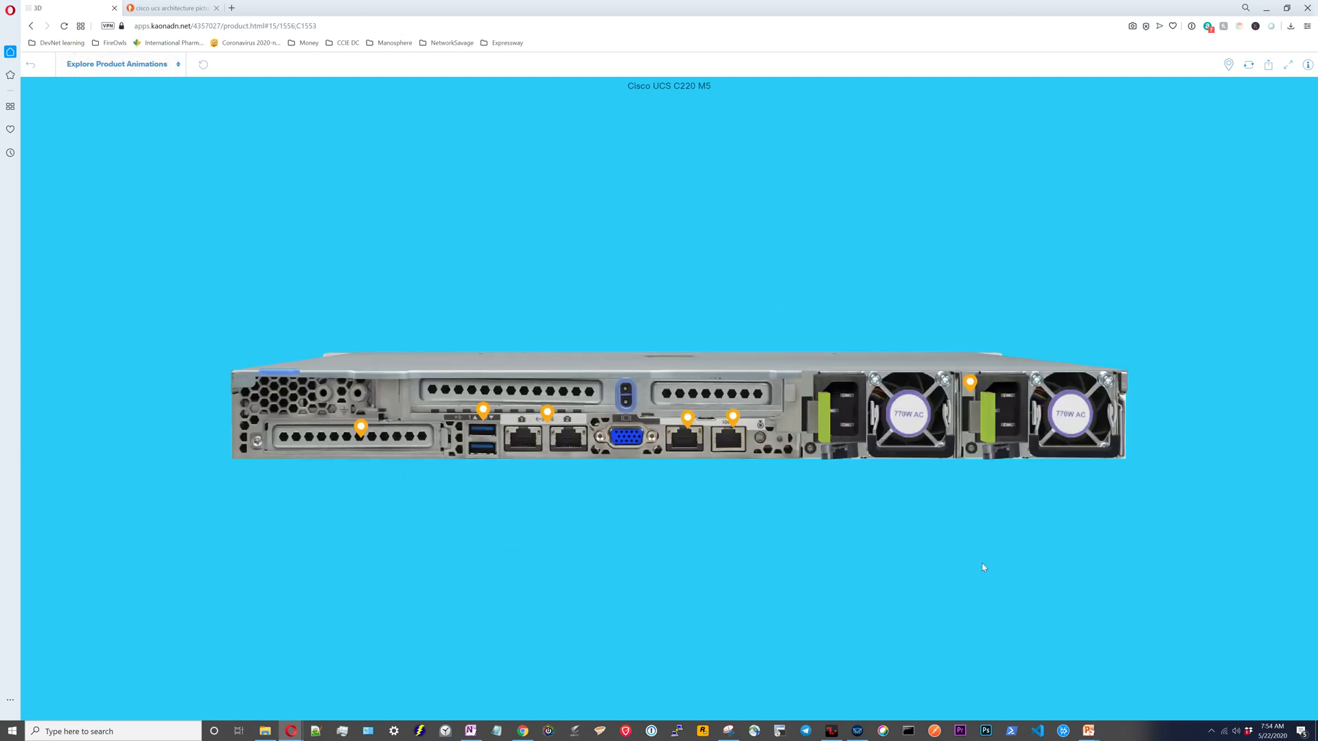
pyautogui.moveTo(1070, 449)
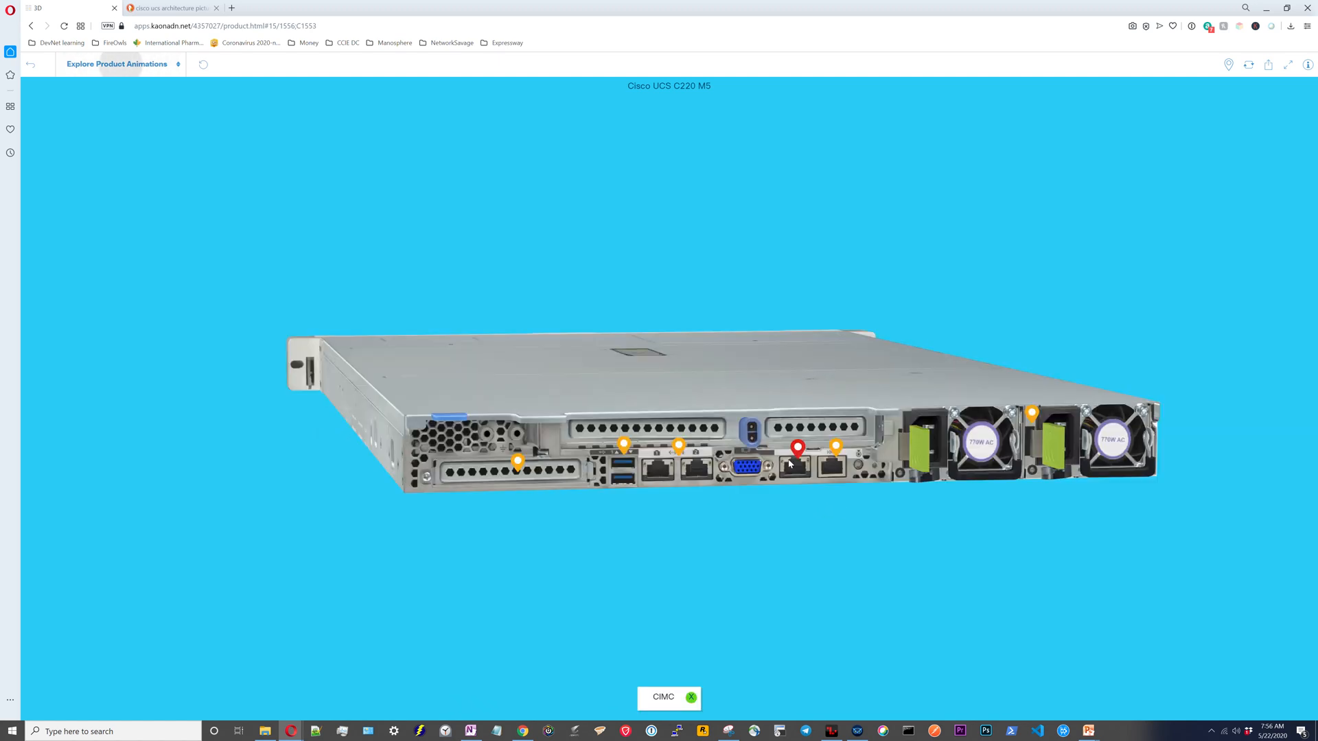
pyautogui.moveTo(796, 470)
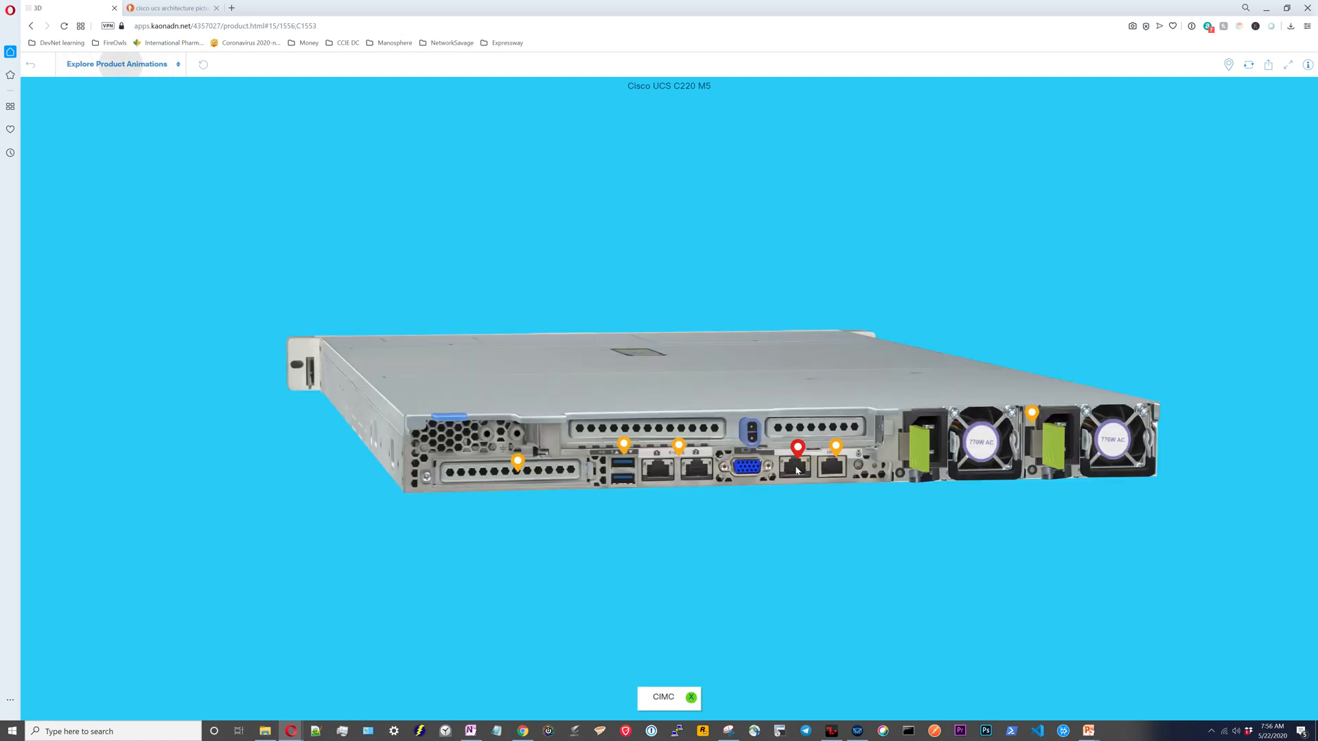
pyautogui.moveTo(832, 447)
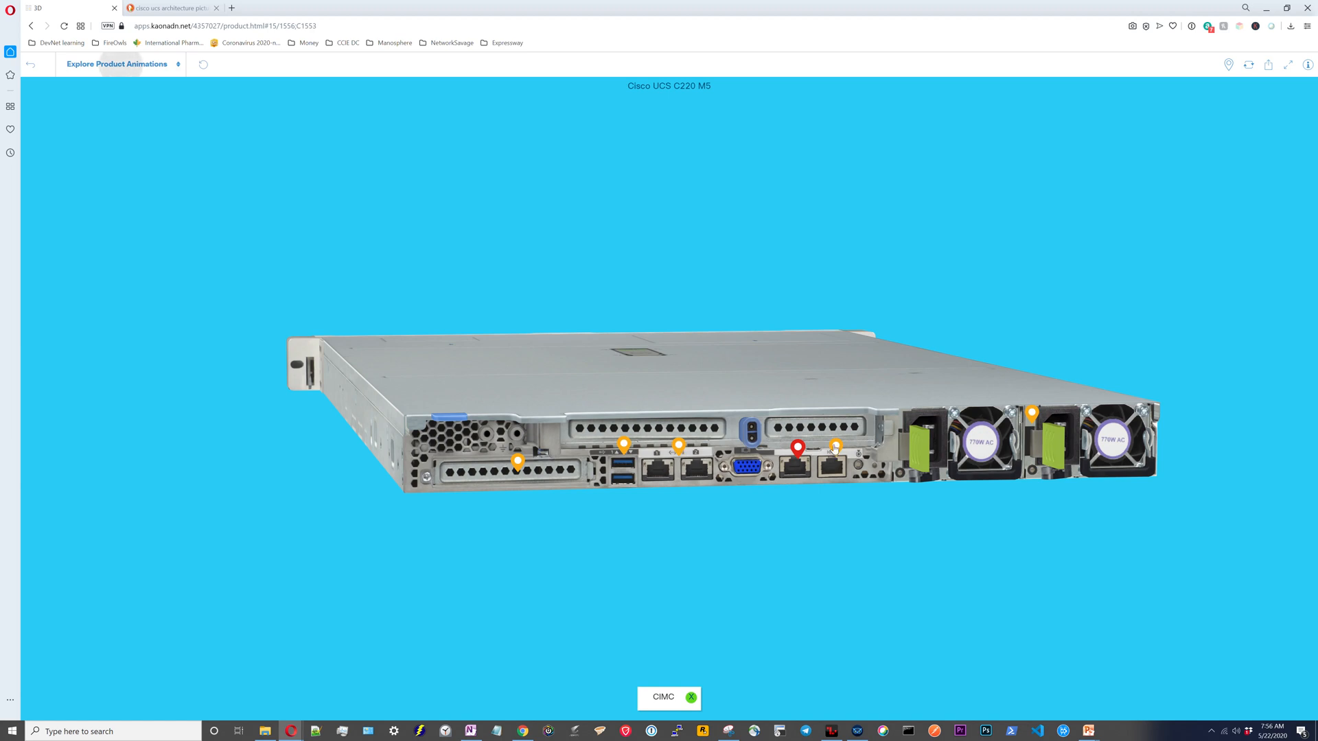
pyautogui.click(835, 446)
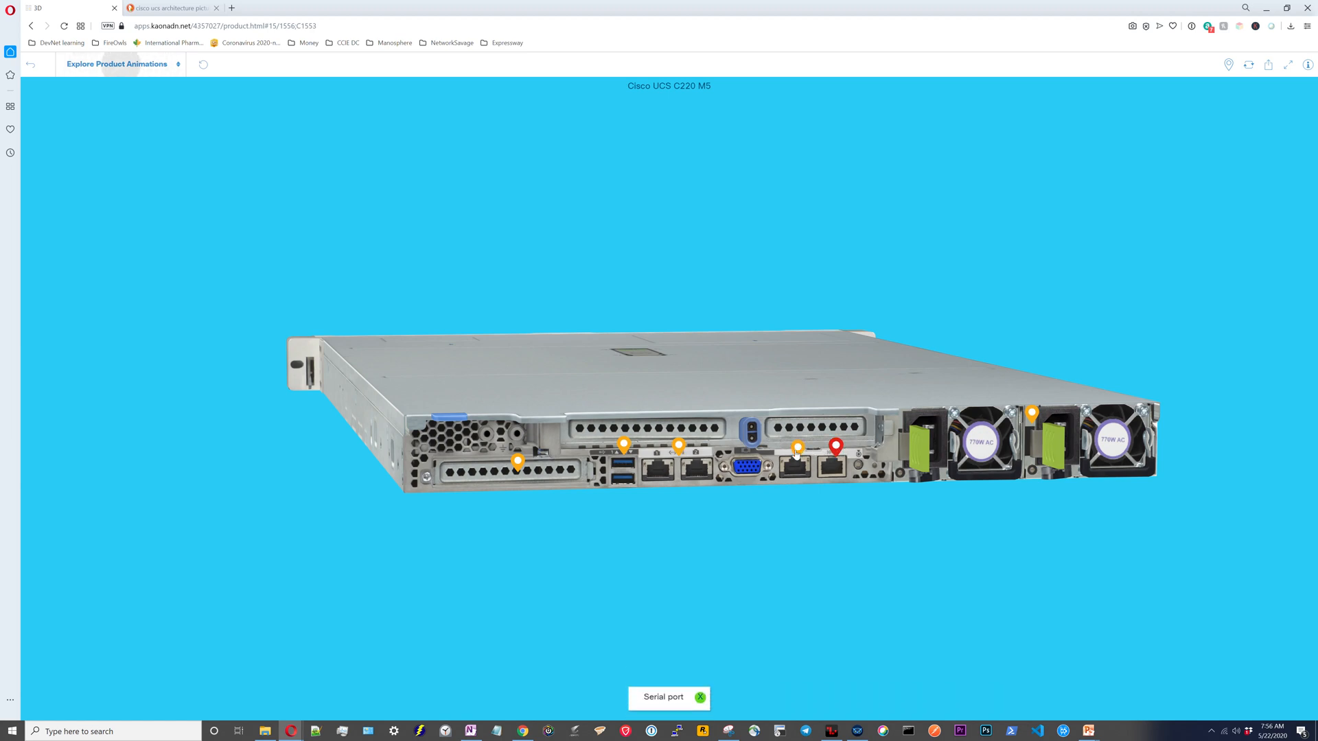
pyautogui.click(679, 445)
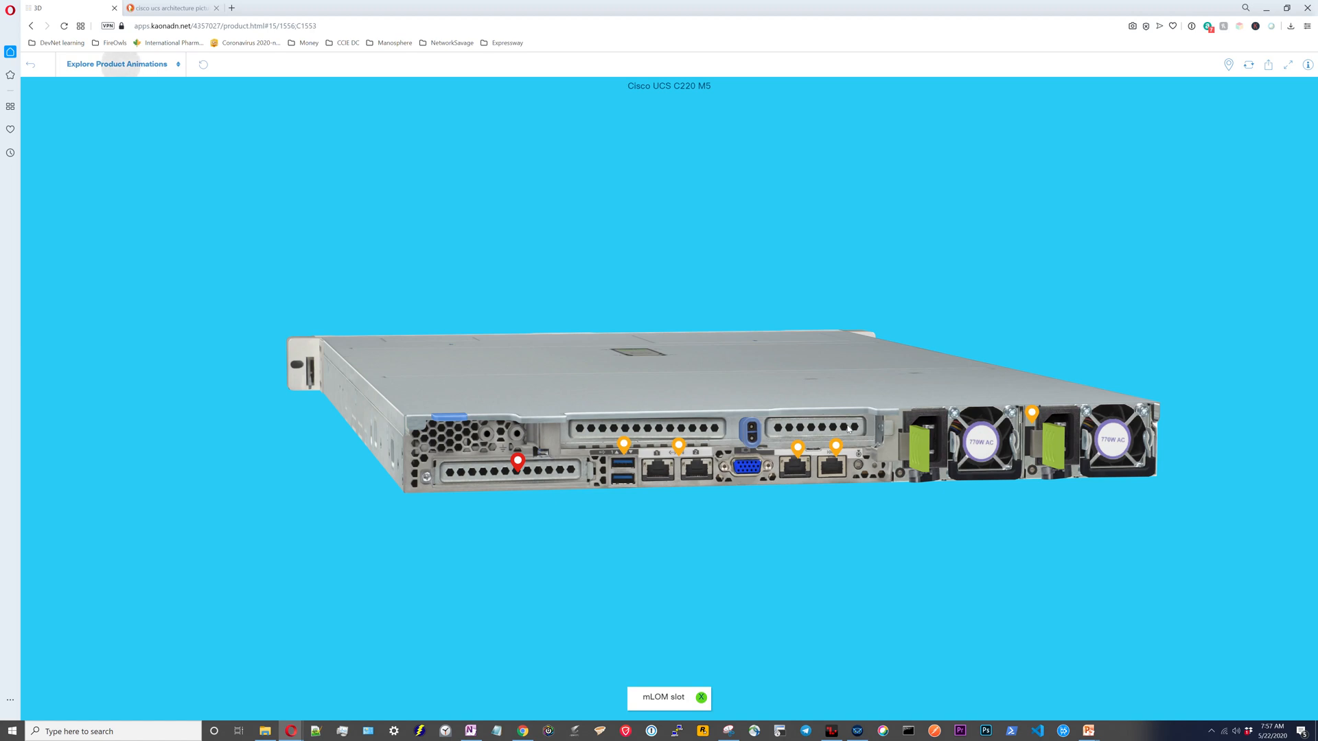
pyautogui.moveTo(811, 428)
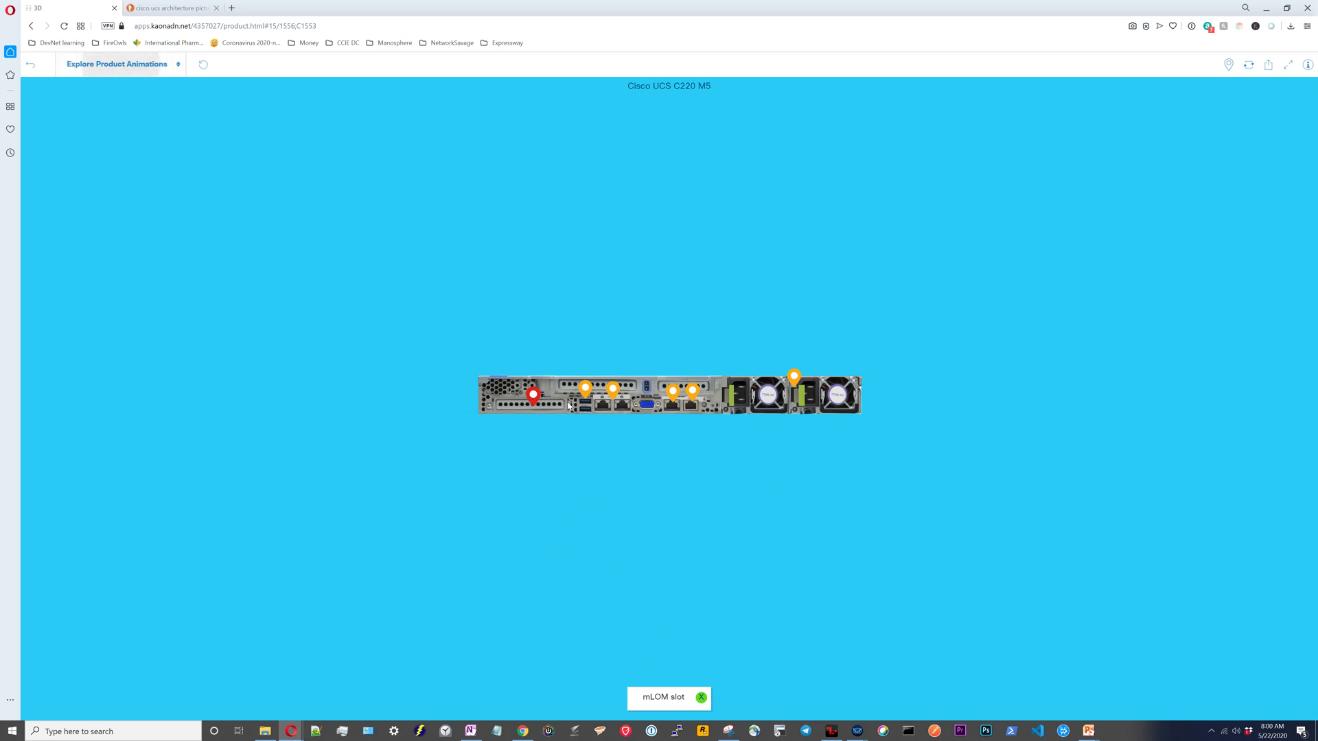
# Reveal the rear USB 3.0 ports, dual 10-Gb Ethernet ports and CIMC port hotspot descriptions.
pyautogui.click(585, 387)
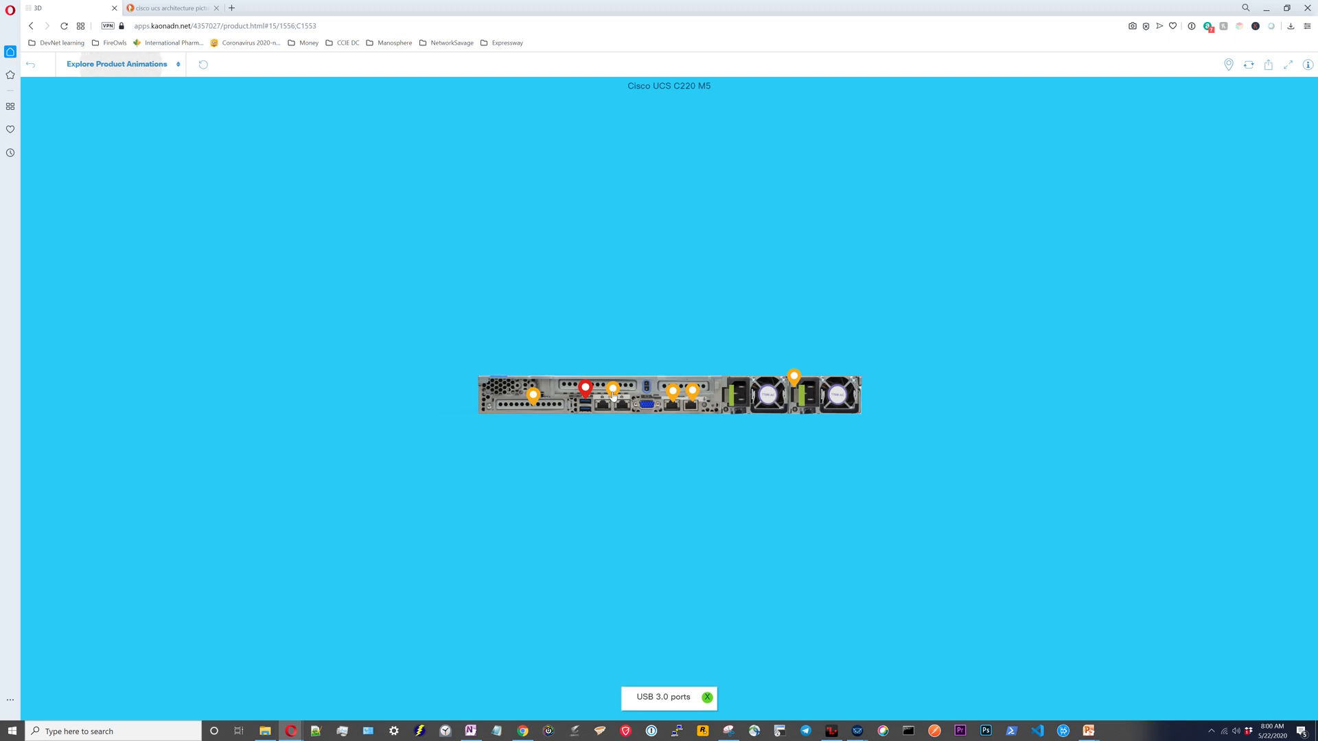
pyautogui.click(613, 389)
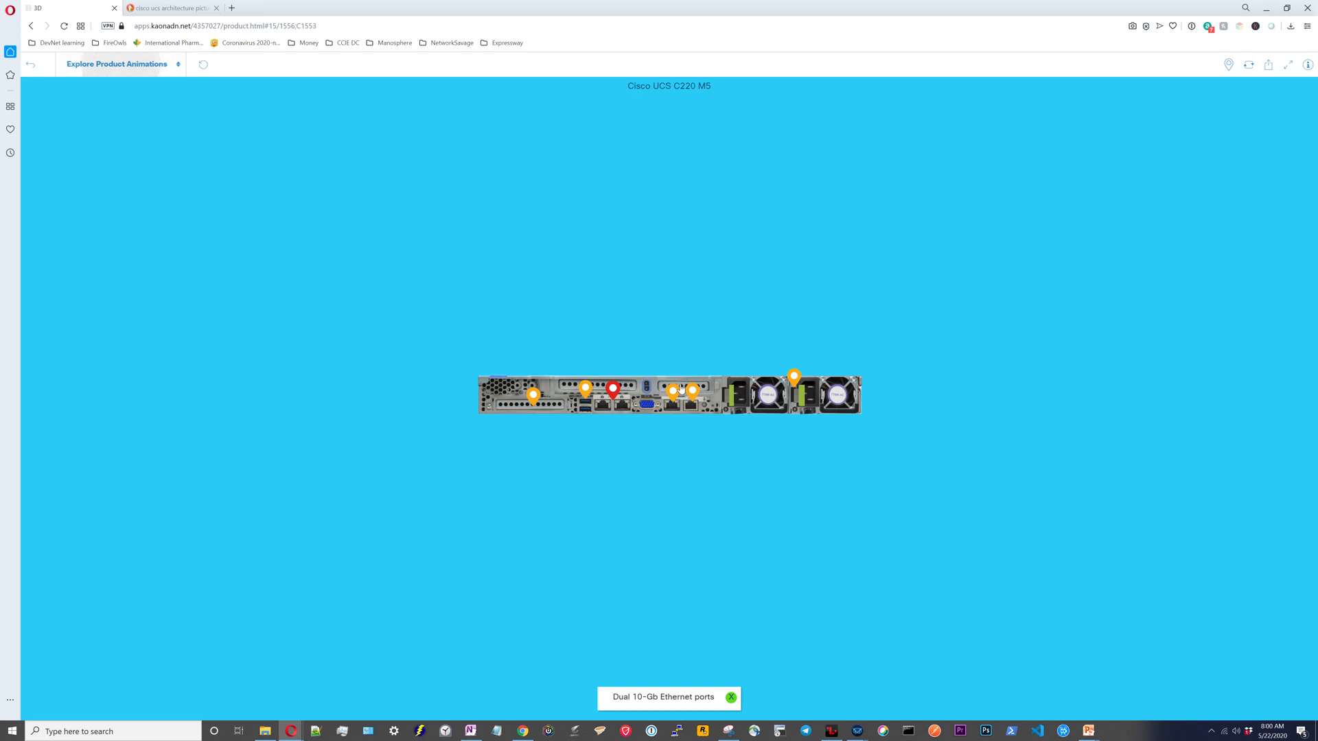
pyautogui.click(673, 390)
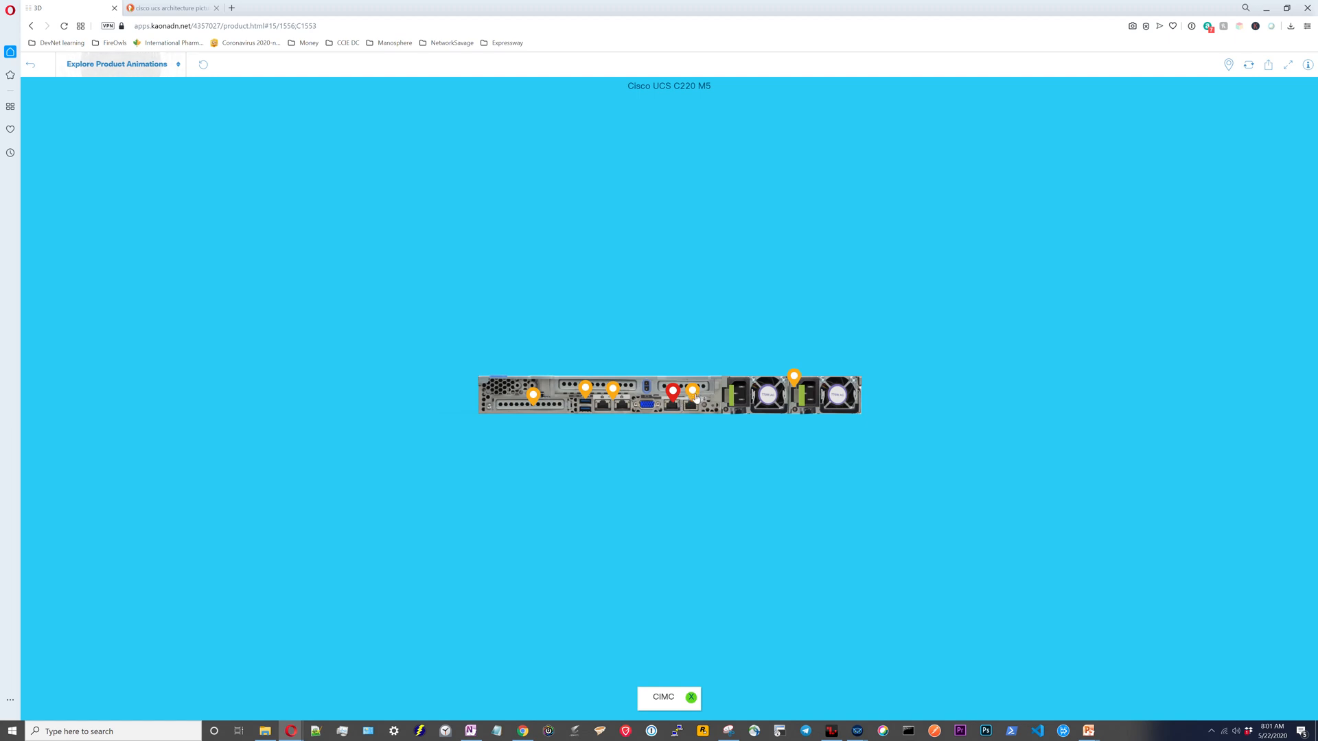
pyautogui.click(691, 697)
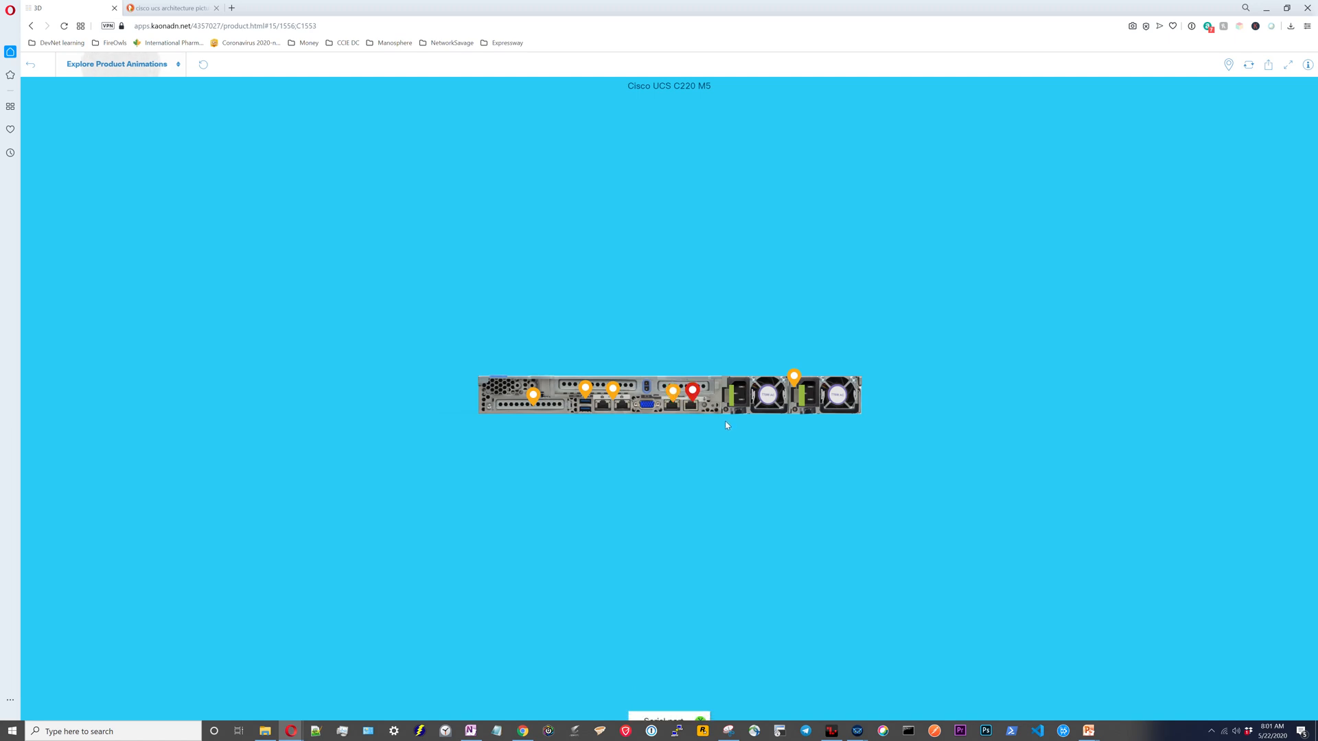
pyautogui.click(672, 388)
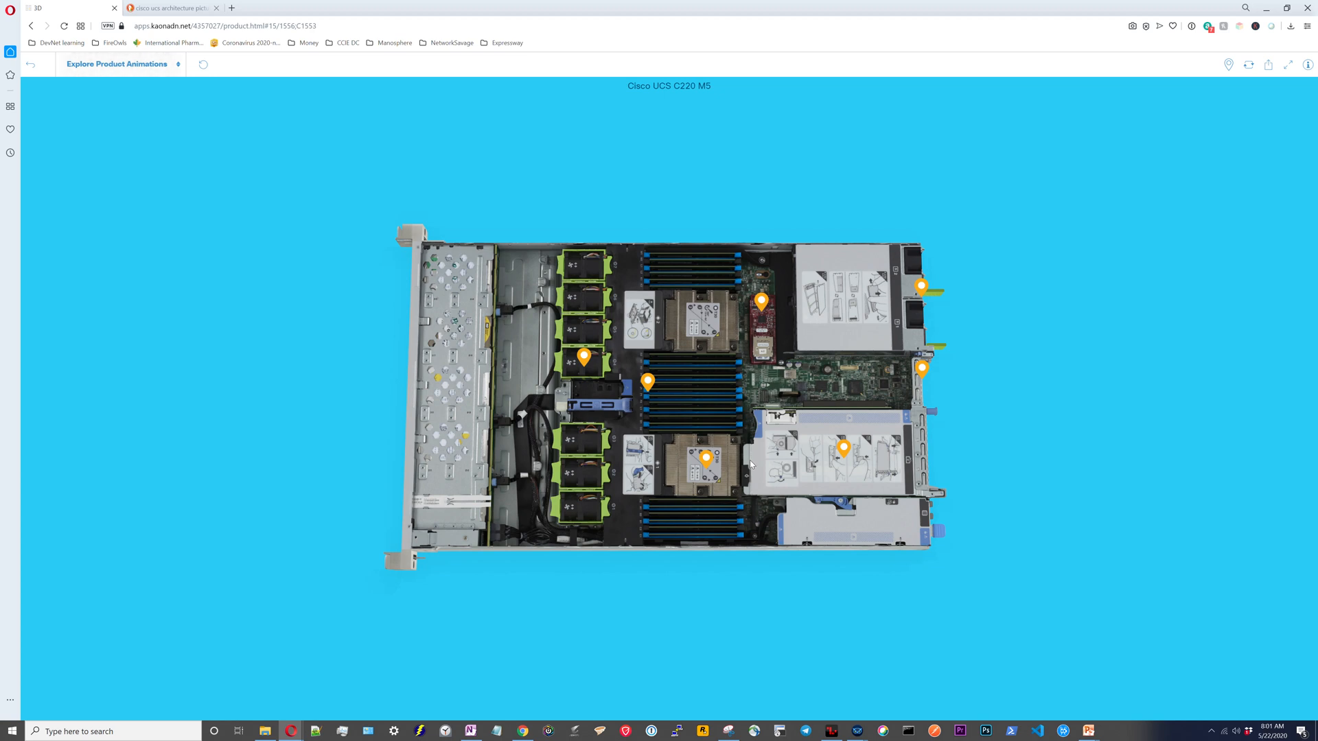
# Reveal the Intel Xeon Scalable processors and hot plug fans hotspots in the interior view.
pyautogui.click(706, 456)
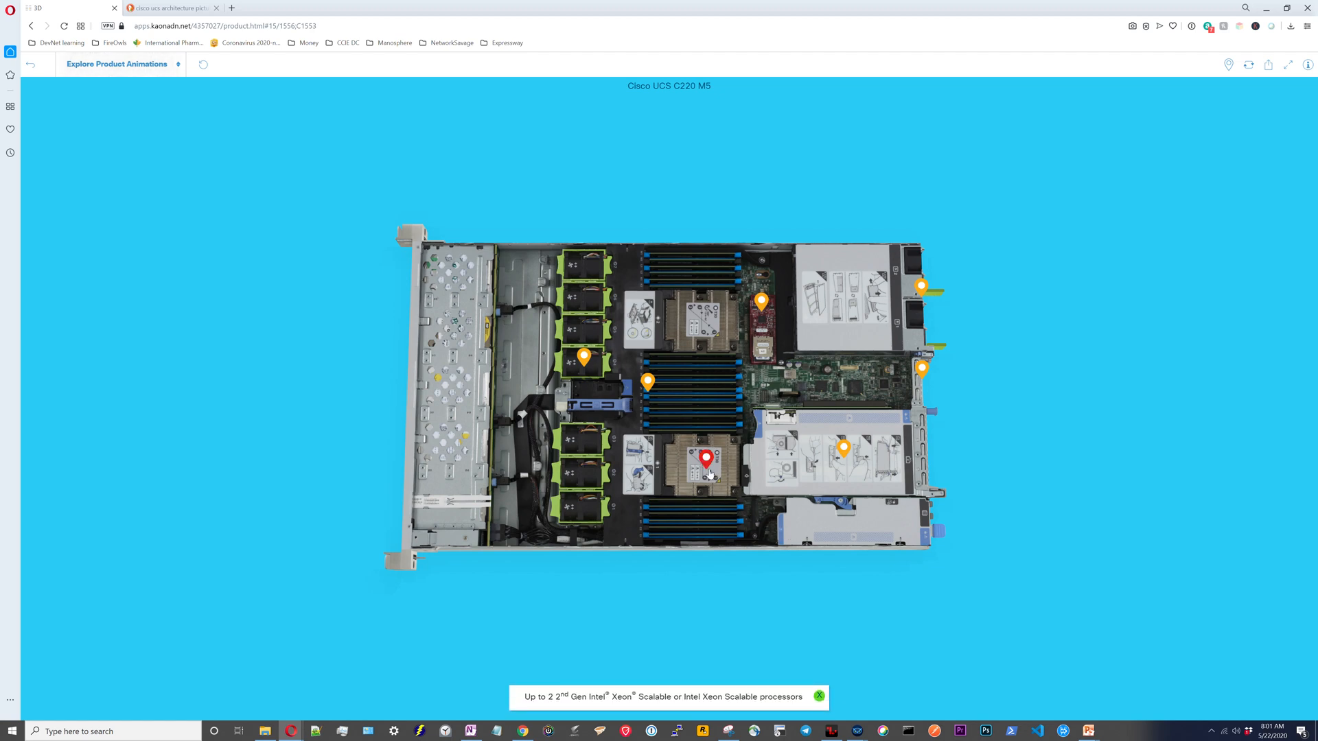
pyautogui.click(646, 381)
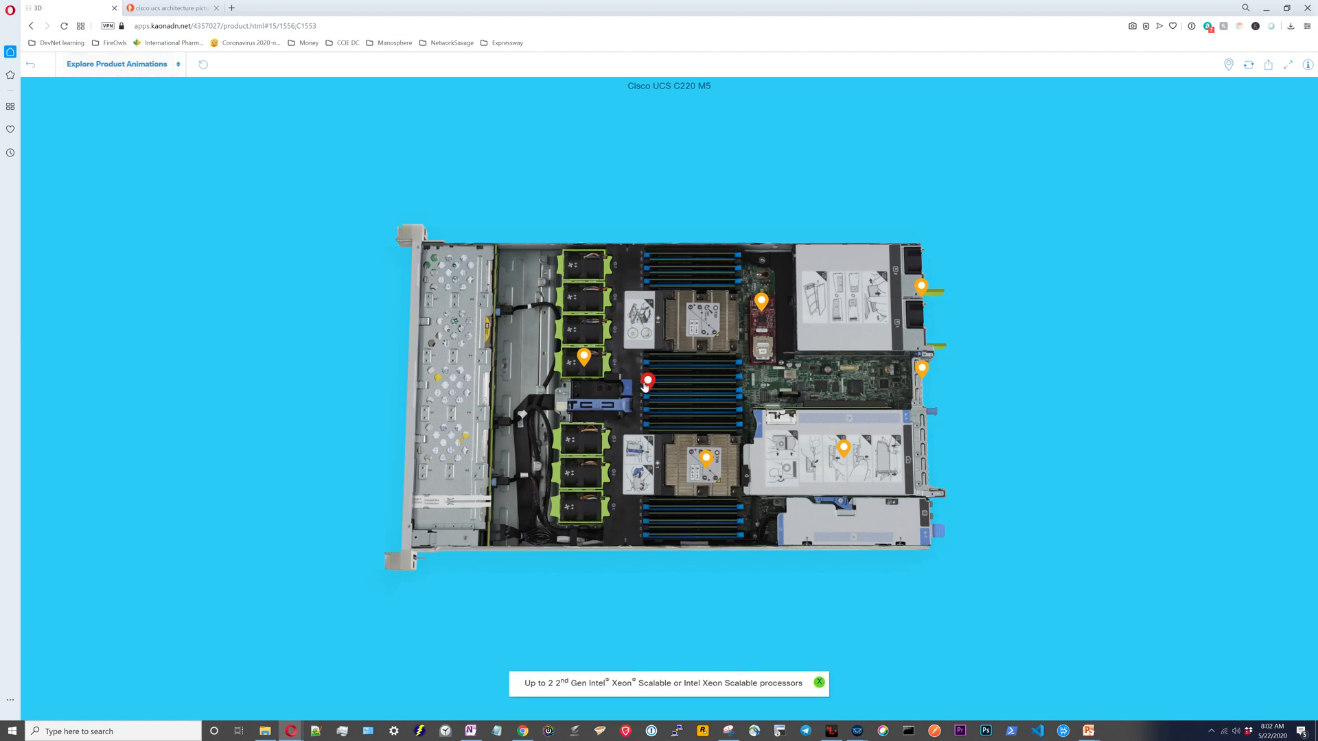
pyautogui.click(646, 380)
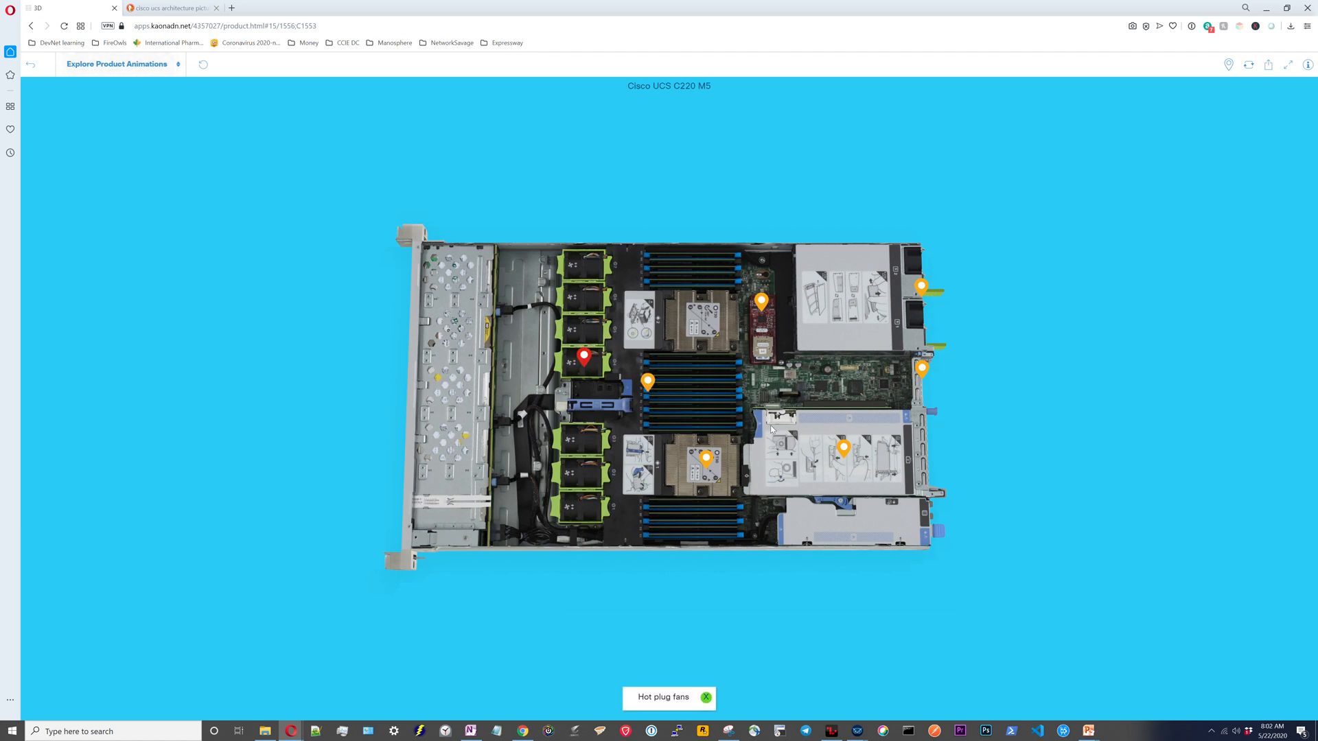
pyautogui.moveTo(593, 331)
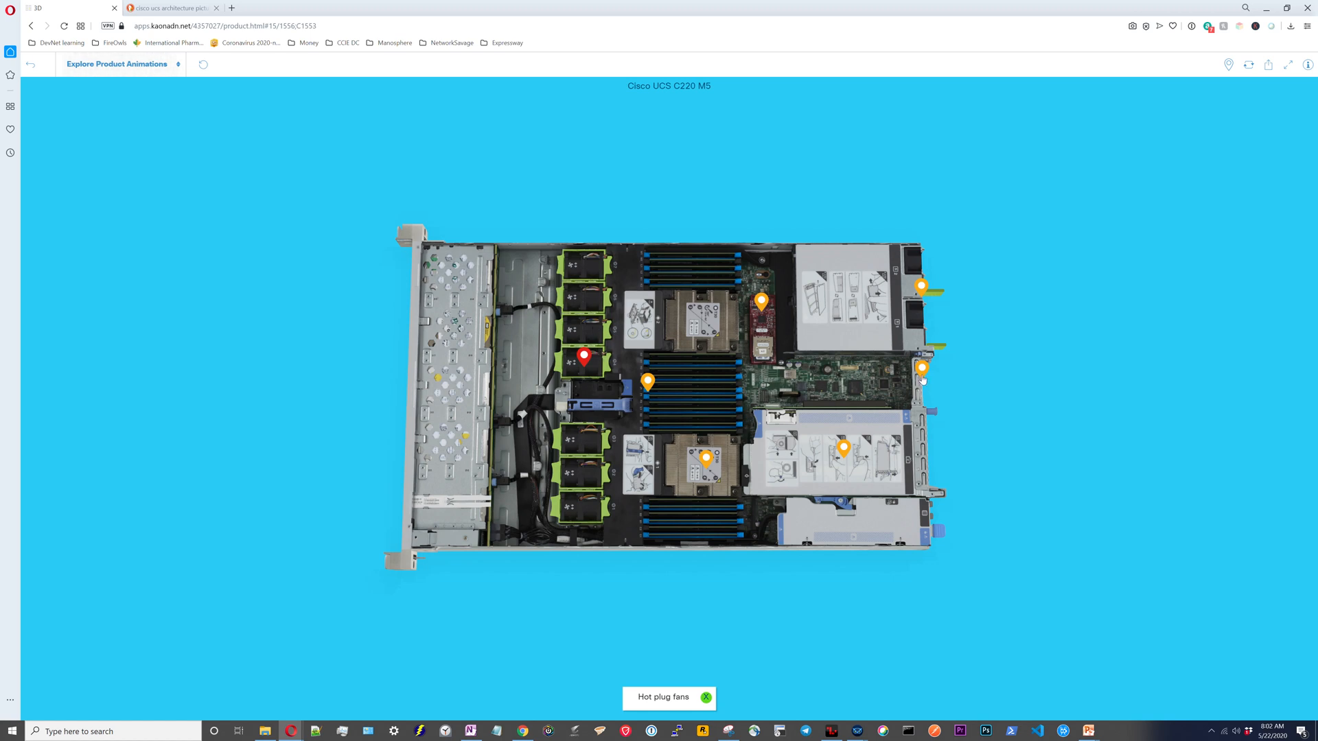
pyautogui.click(922, 368)
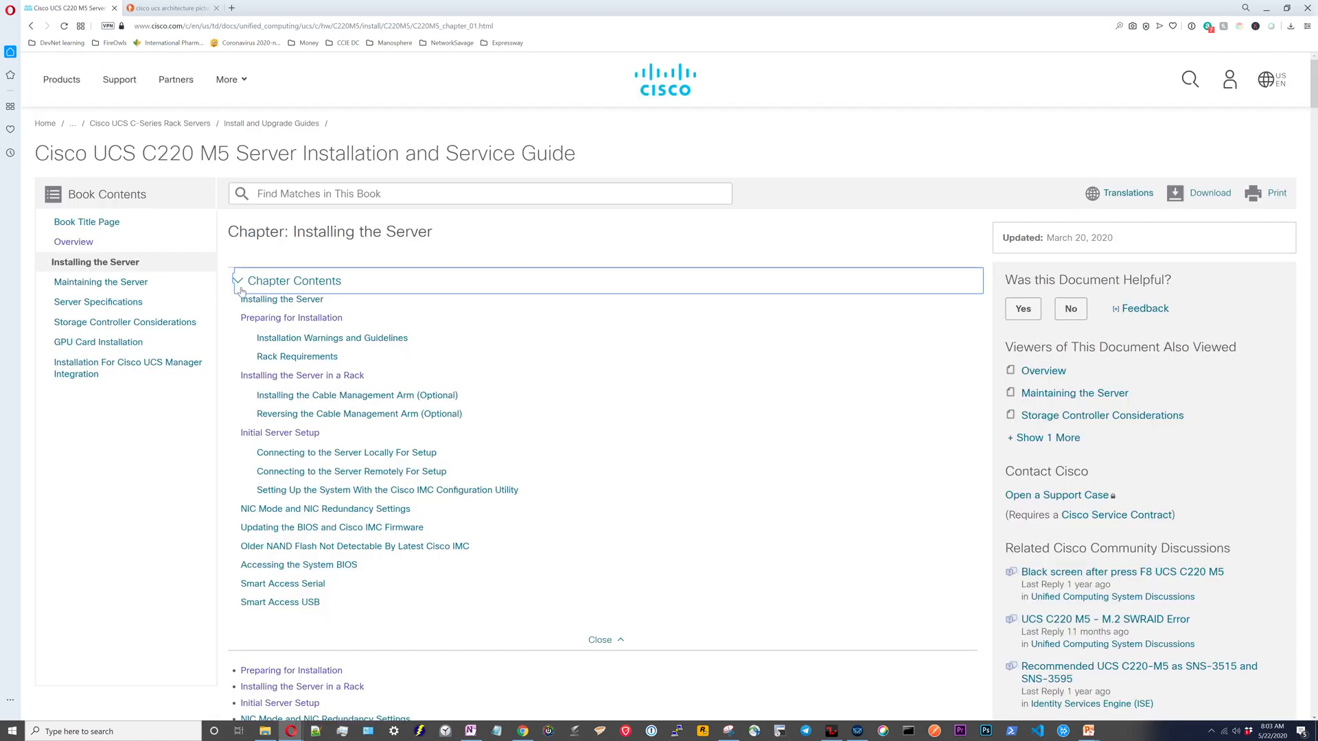
# Navigate to the C220 M5 guide's Overview chapter from its table of contents.
pyautogui.click(237, 280)
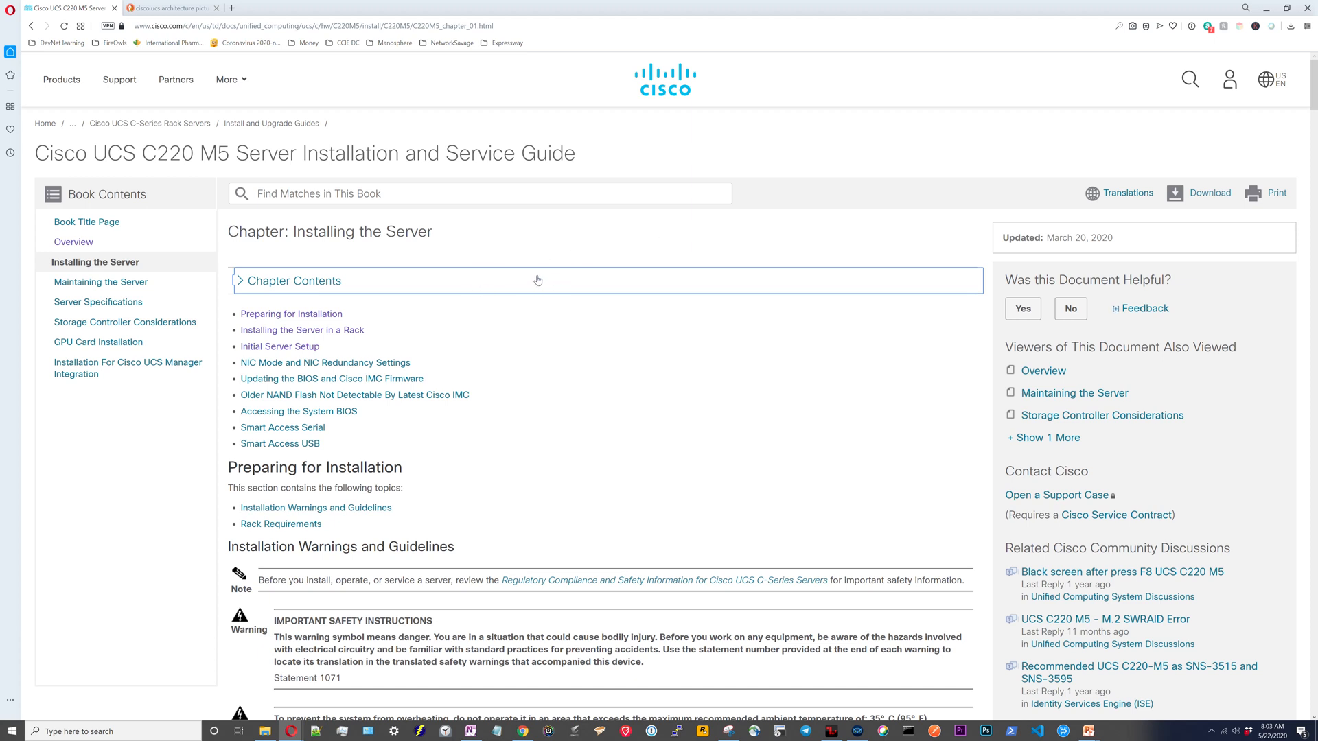
pyautogui.moveTo(85, 253)
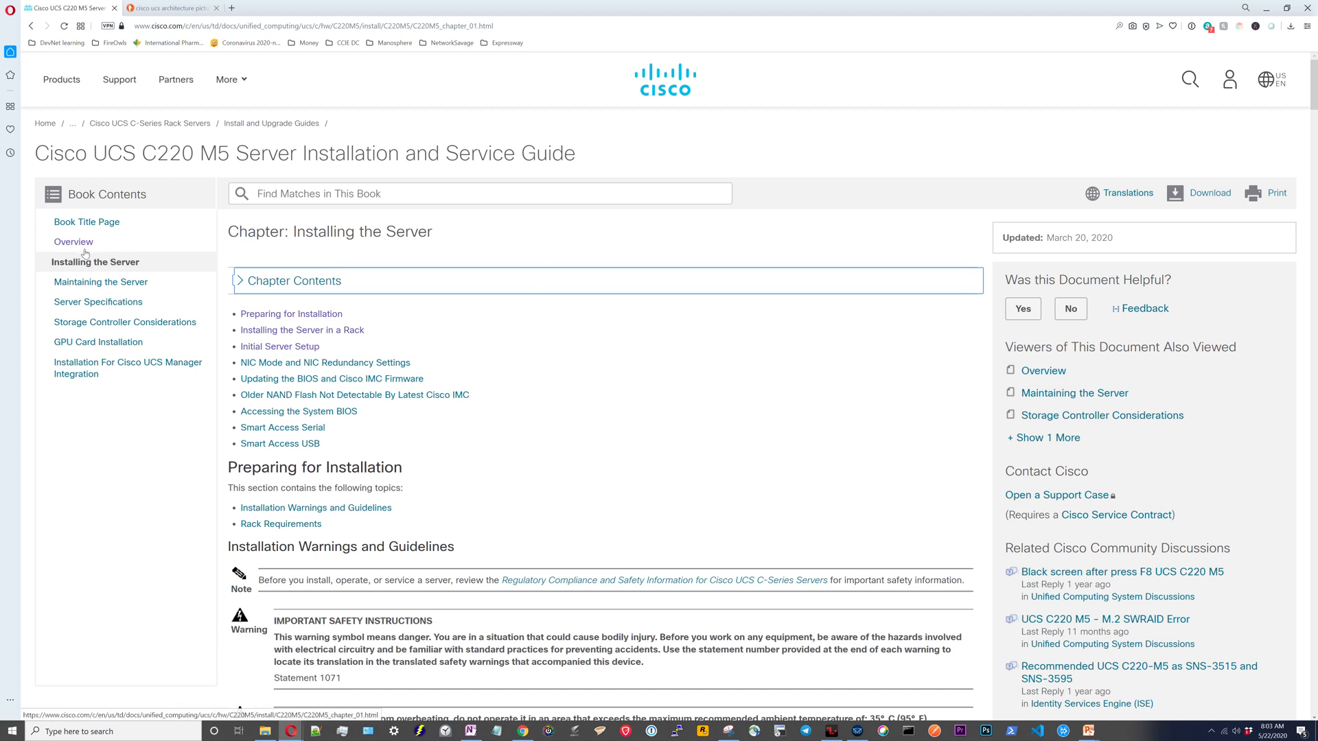
pyautogui.click(73, 242)
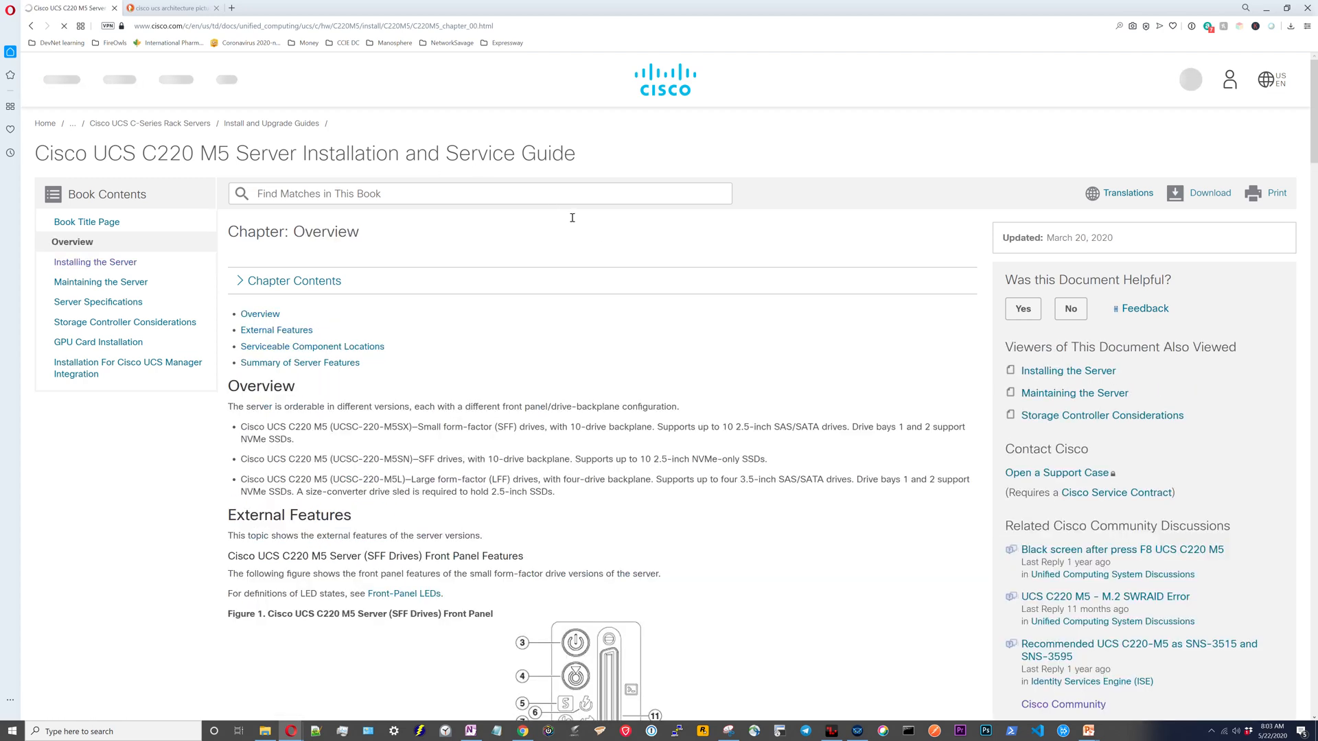
pyautogui.scroll(-3)
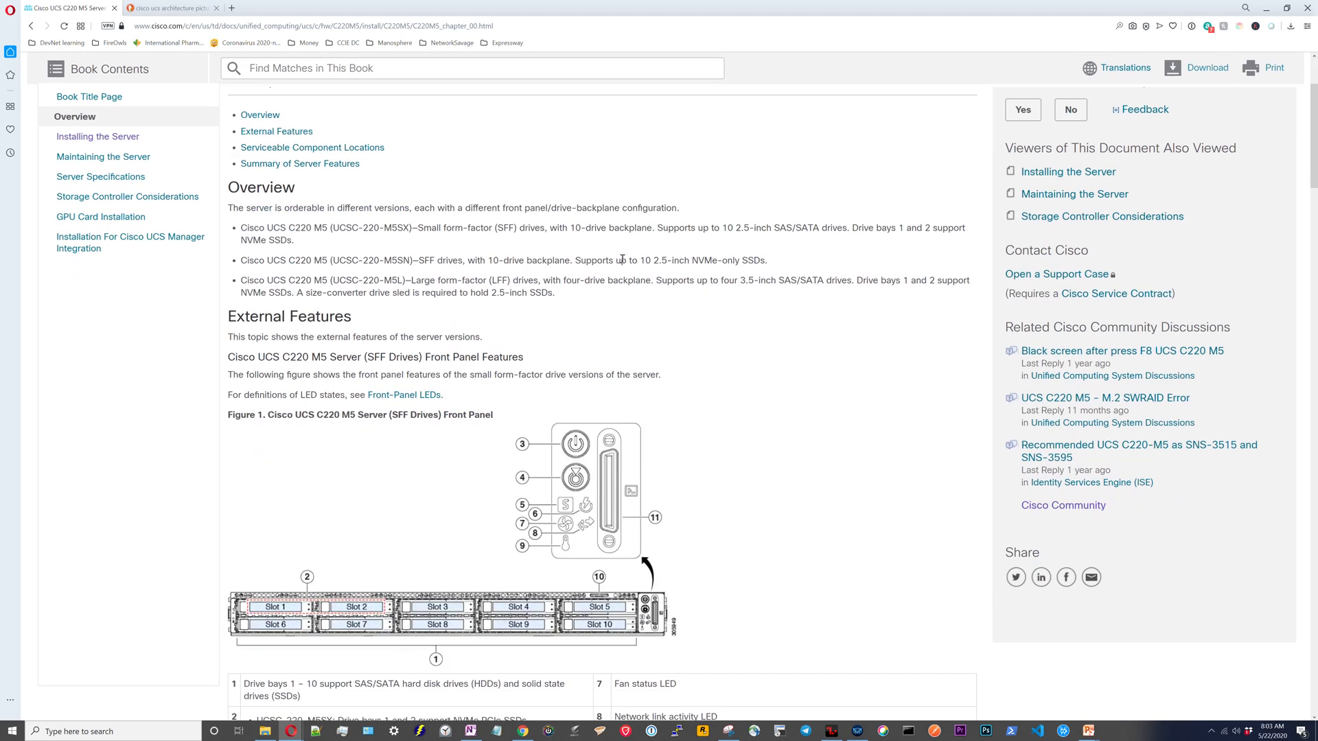
pyautogui.scroll(3)
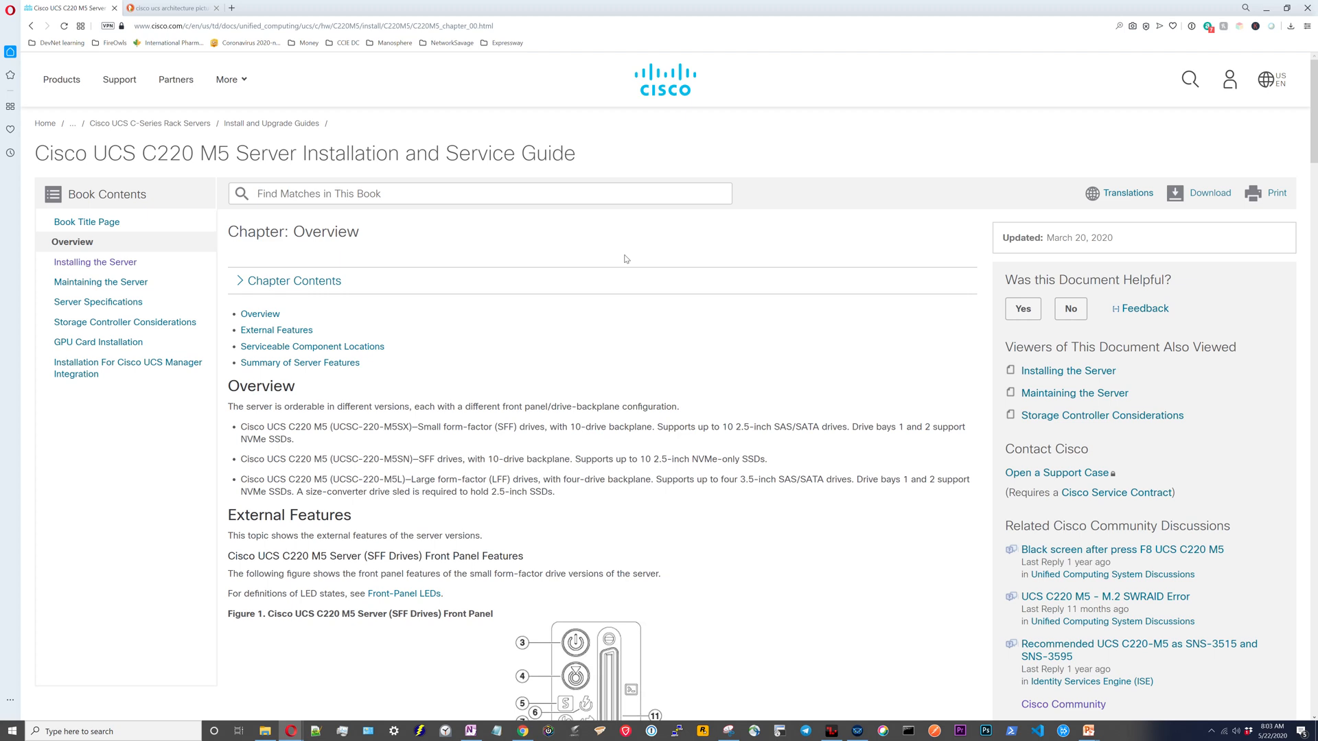
pyautogui.scroll(-3)
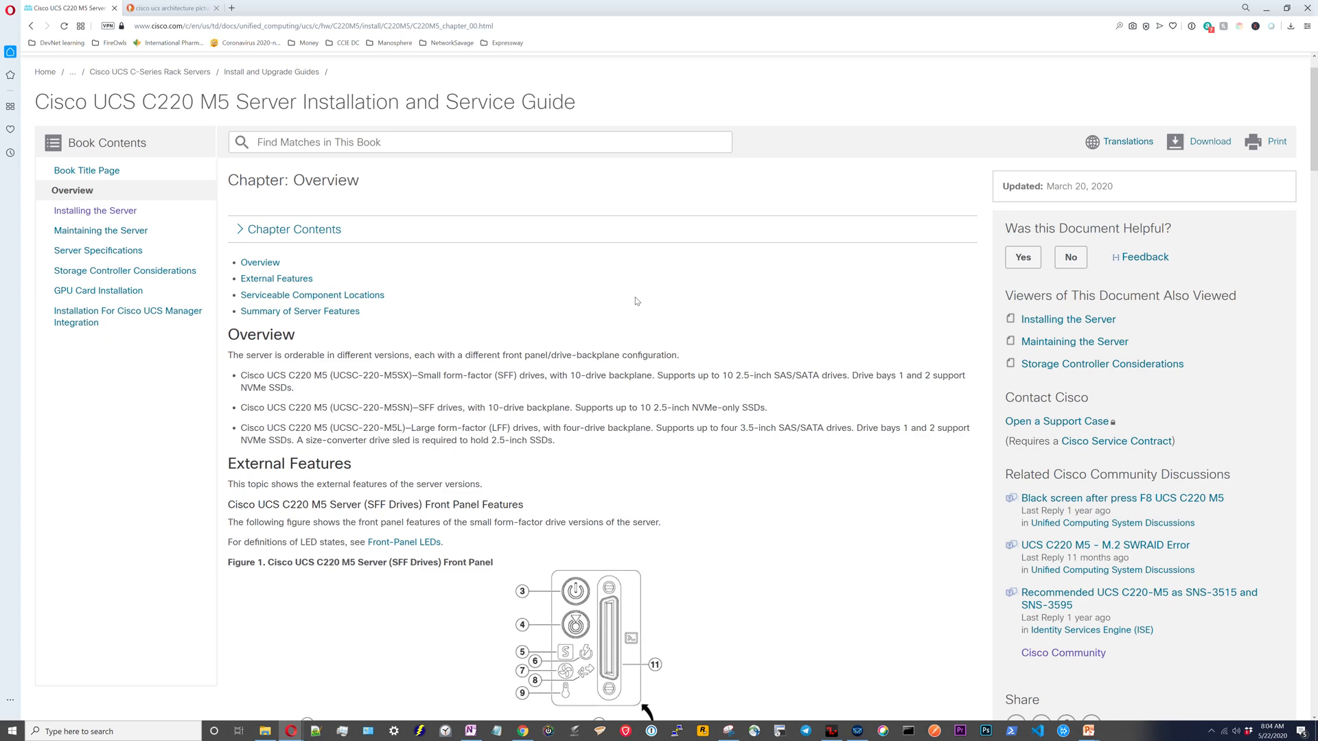
# Scroll through the SFF and LFF front-panel and rear-panel feature figures to Serviceable Component Locations.
pyautogui.scroll(-3)
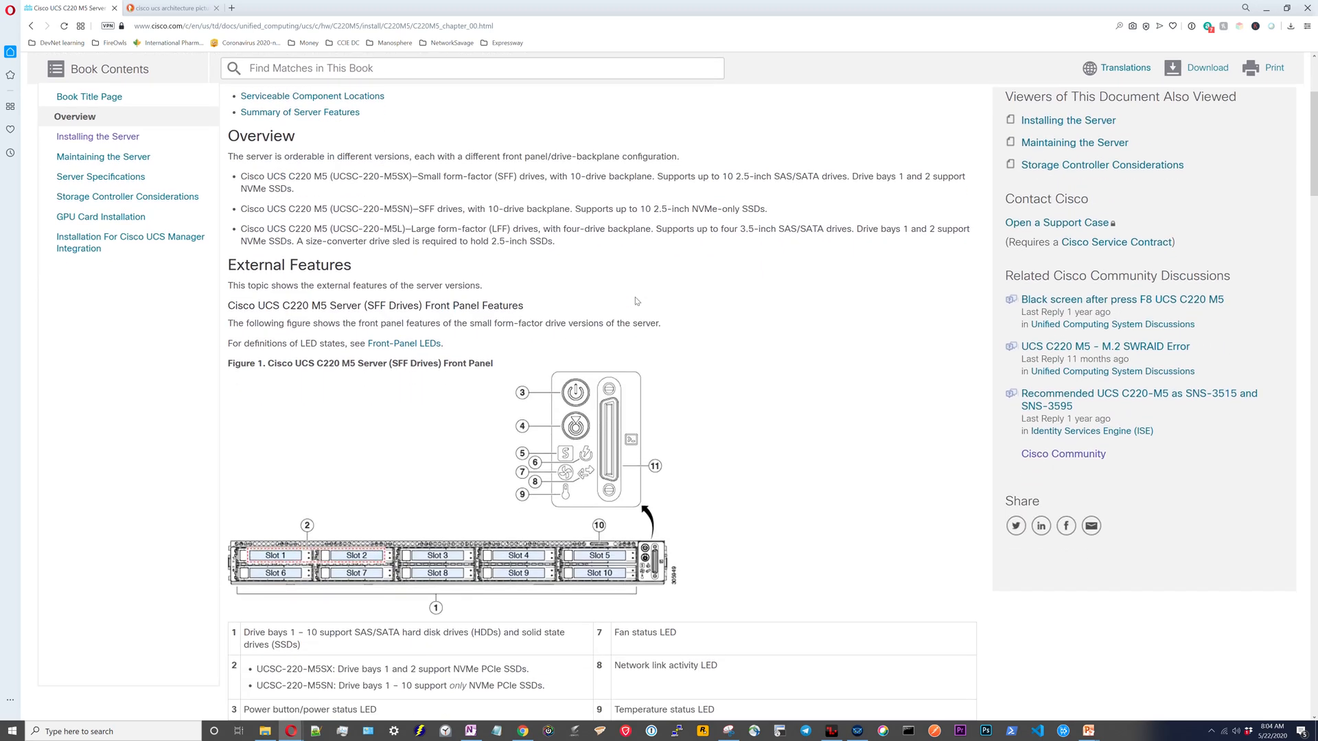
pyautogui.scroll(-3)
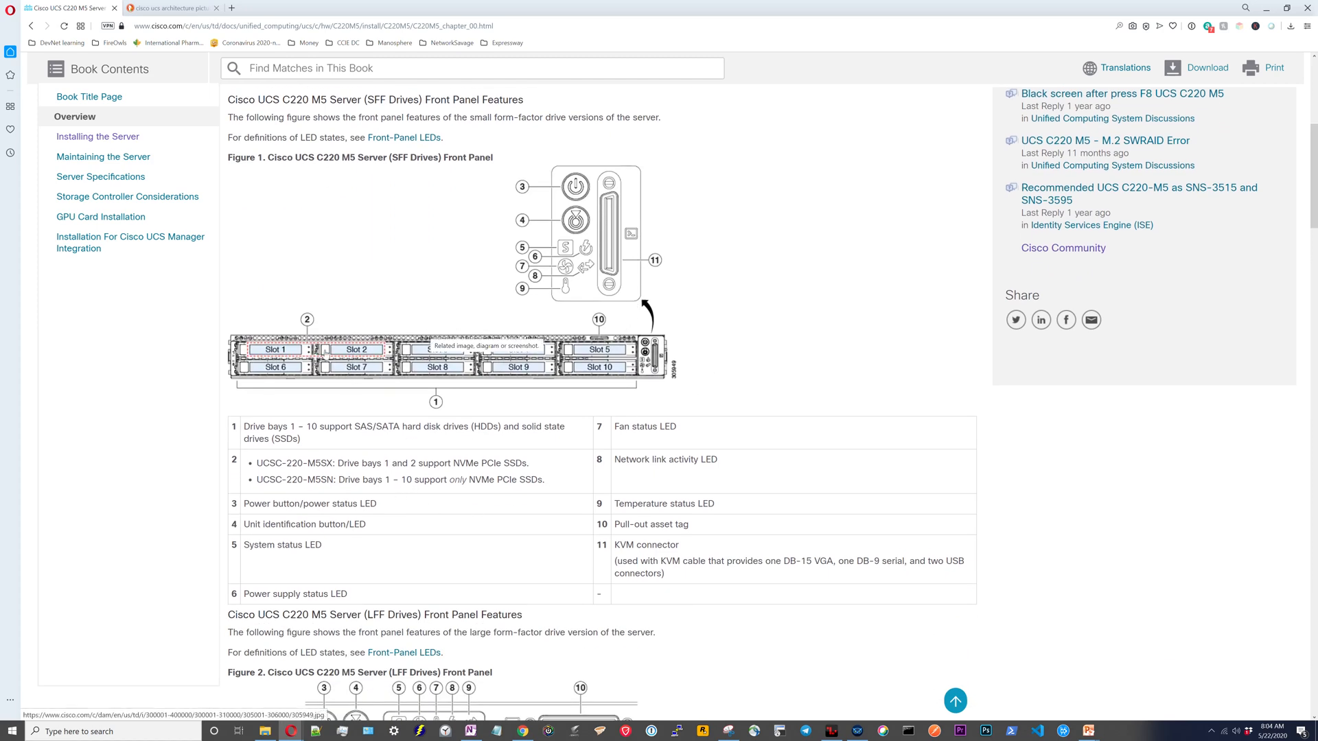
pyautogui.scroll(-3)
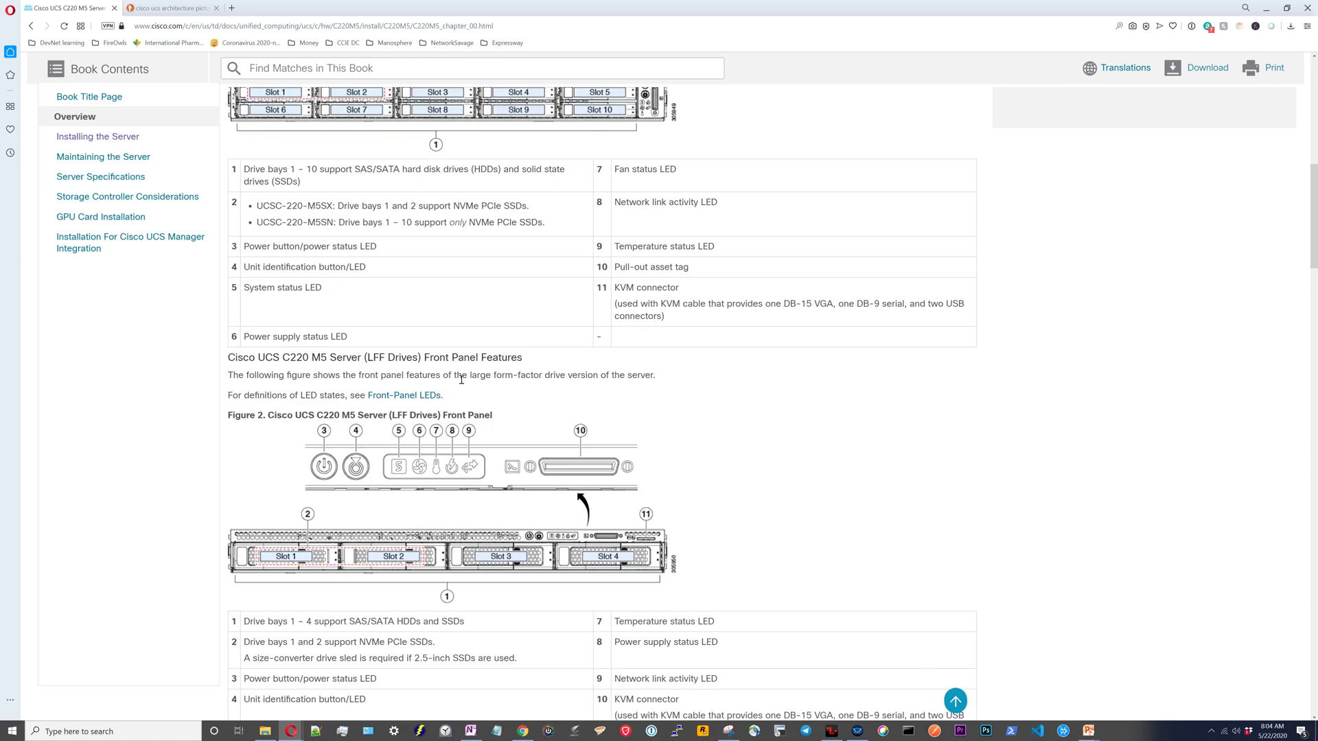
pyautogui.scroll(-3)
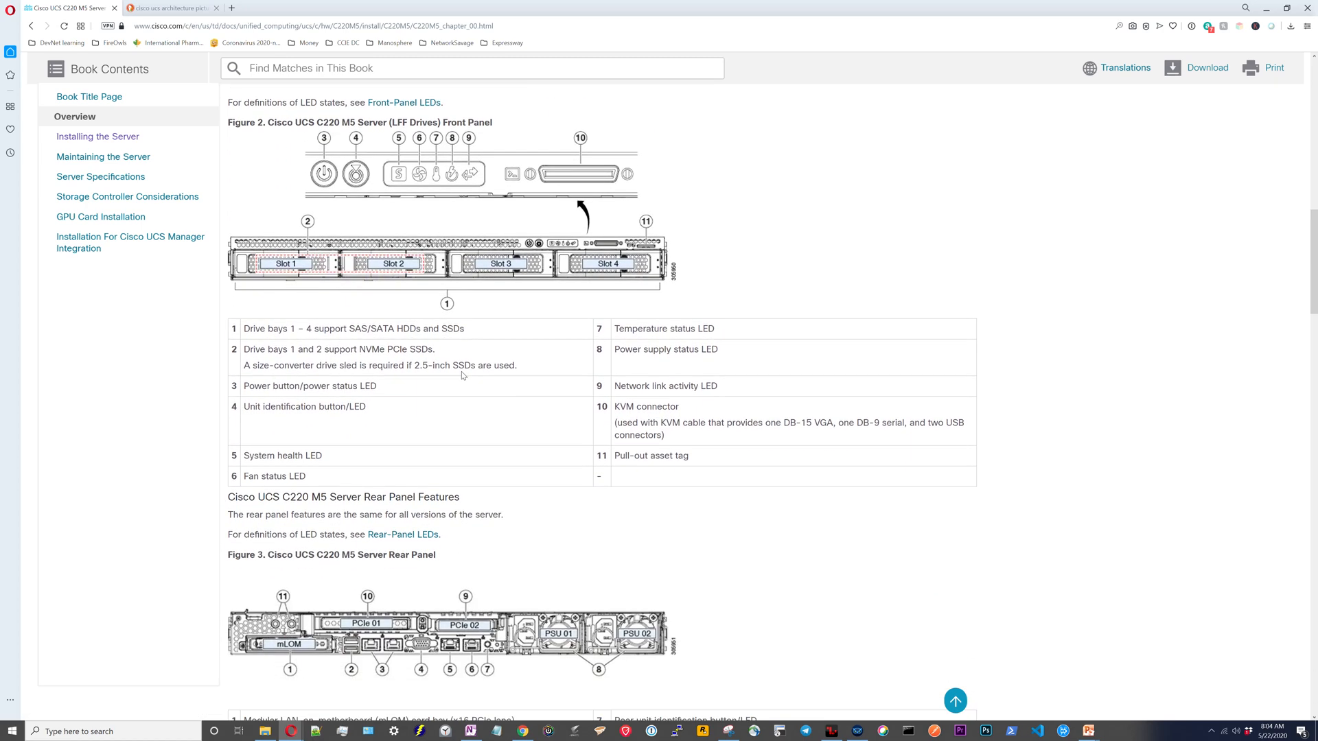
pyautogui.scroll(-3)
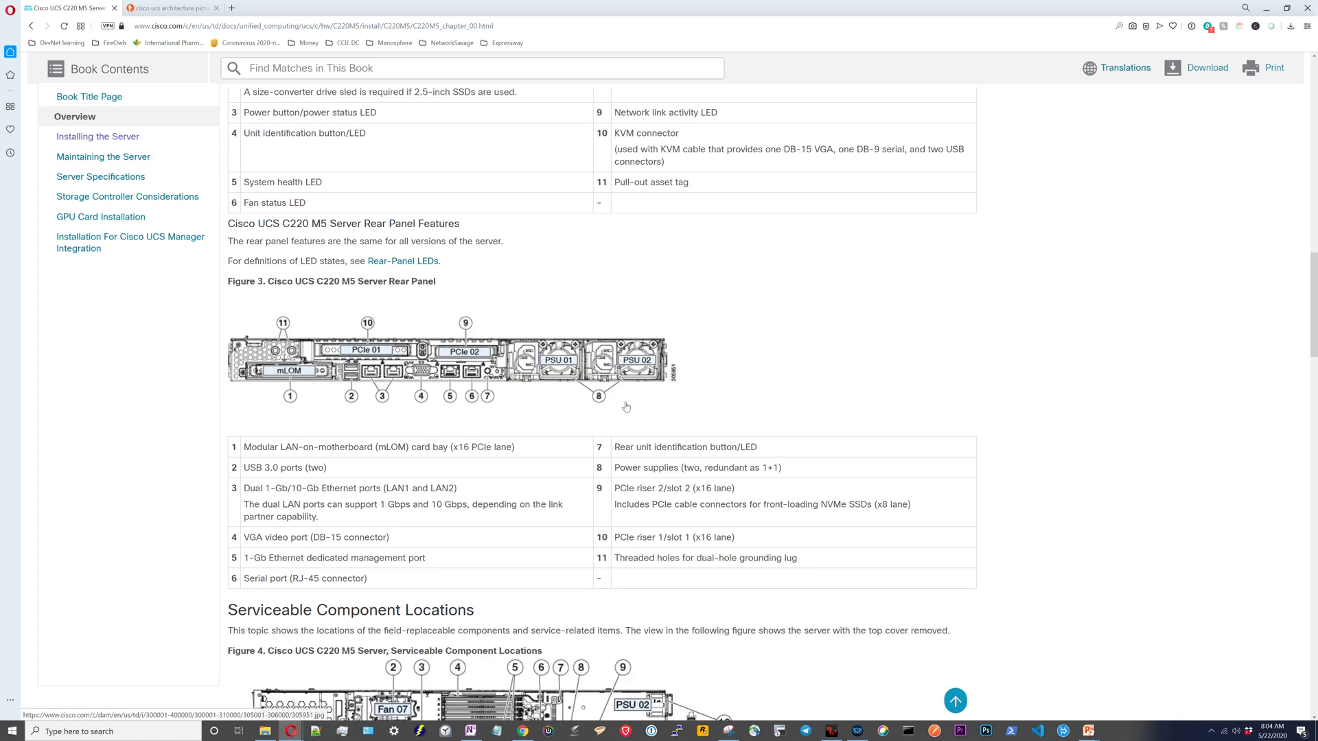
pyautogui.scroll(-3)
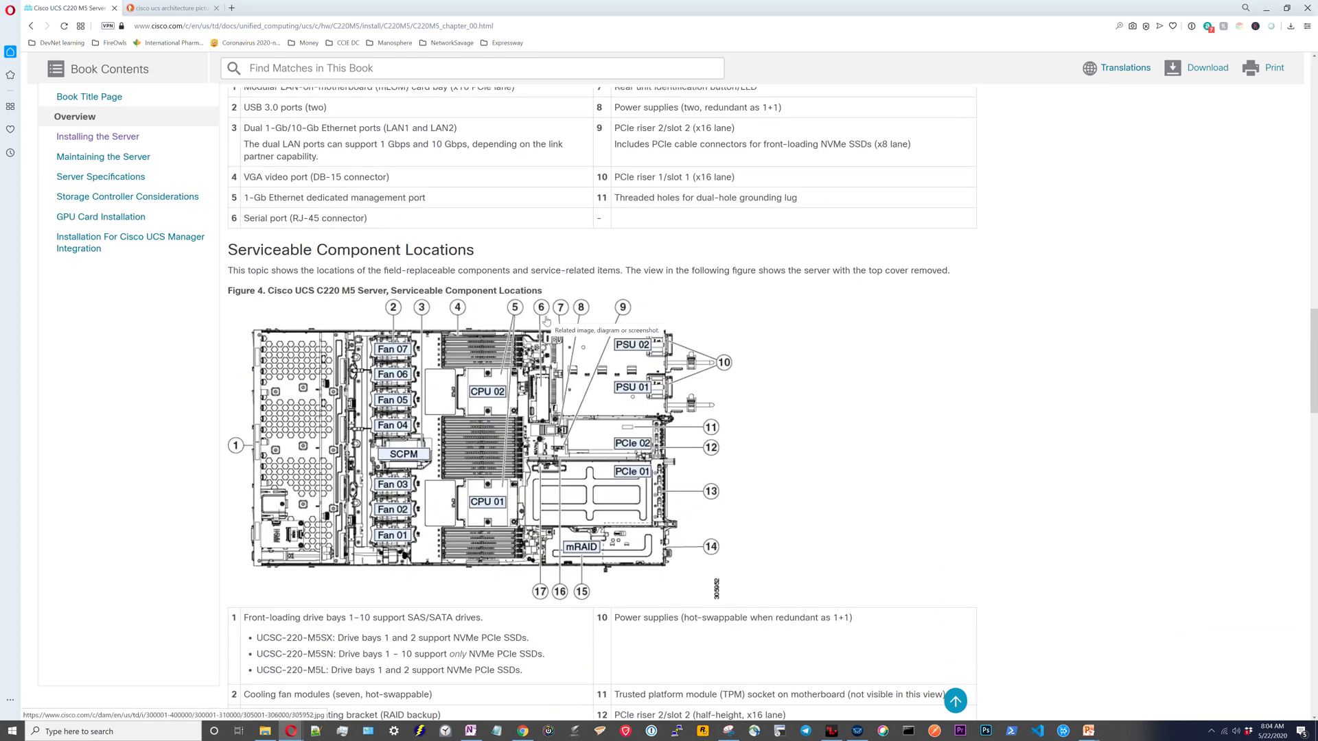
pyautogui.moveTo(503, 535)
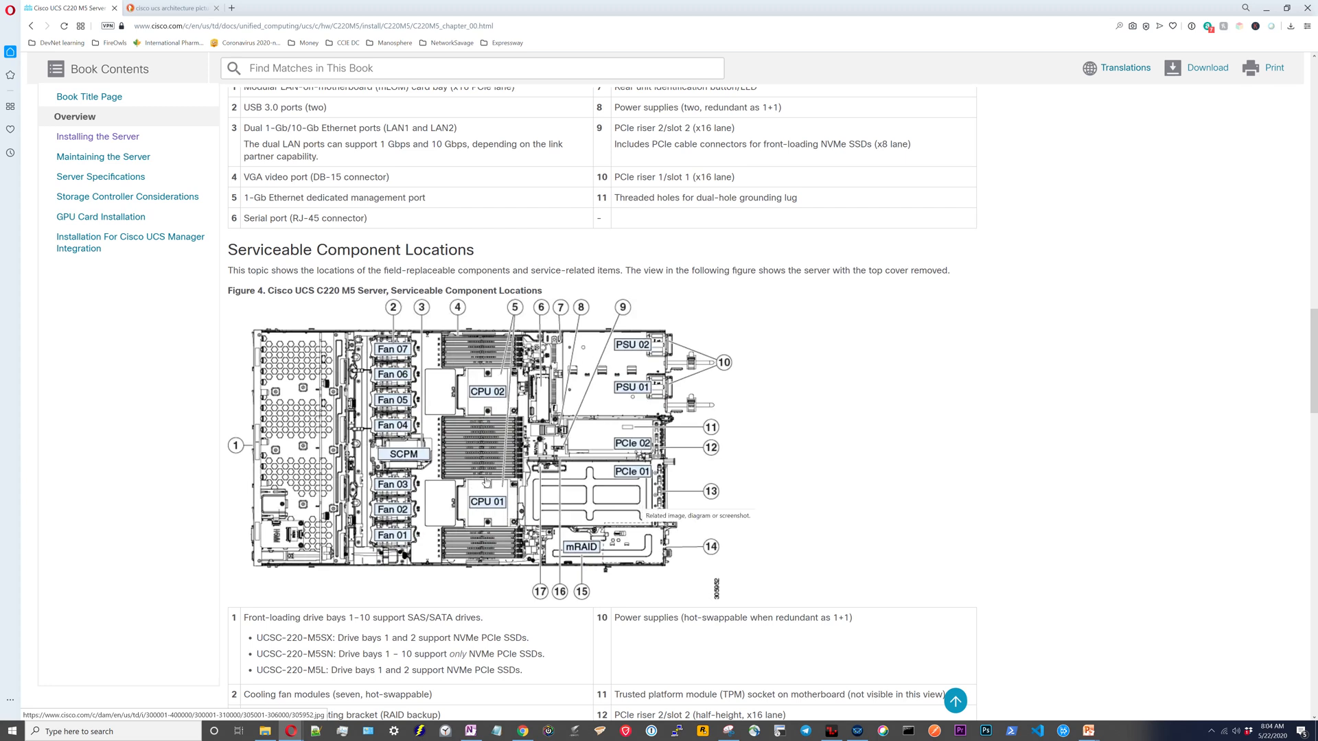
pyautogui.moveTo(1079, 459)
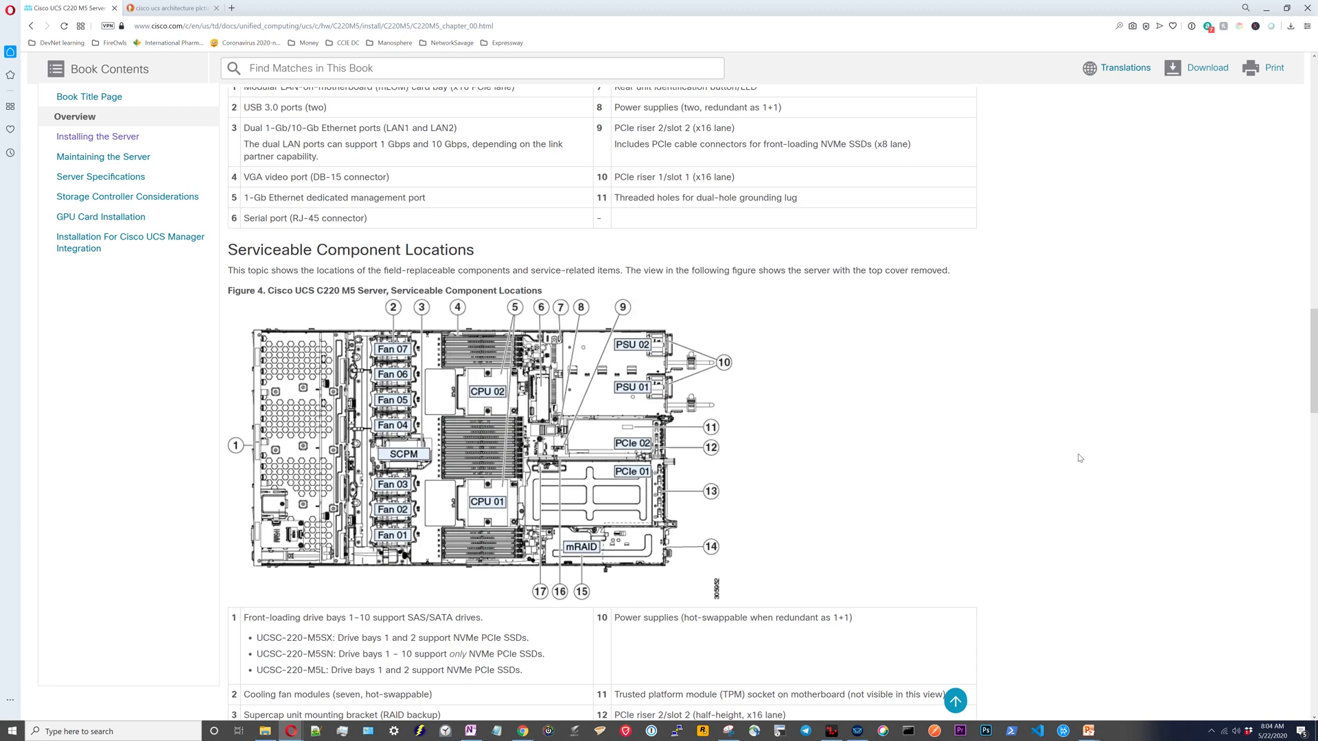
pyautogui.moveTo(1088, 465)
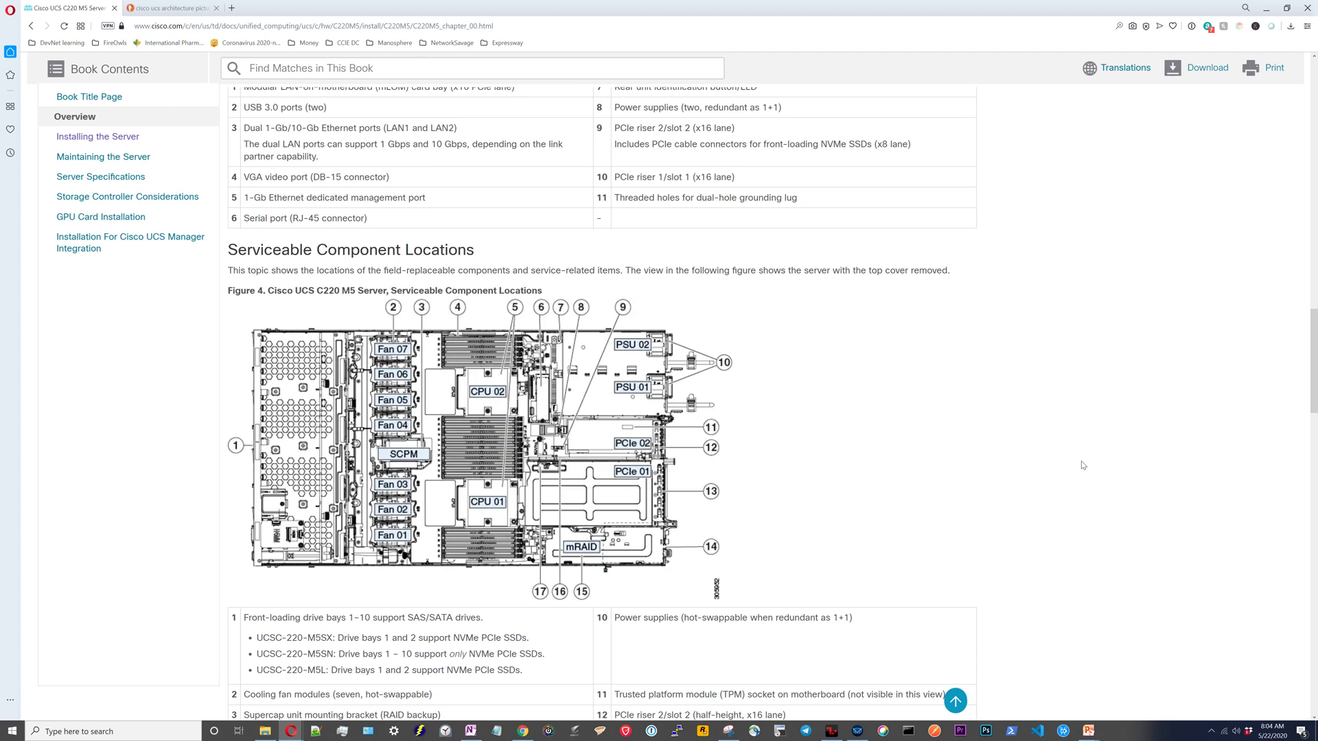
pyautogui.scroll(-3)
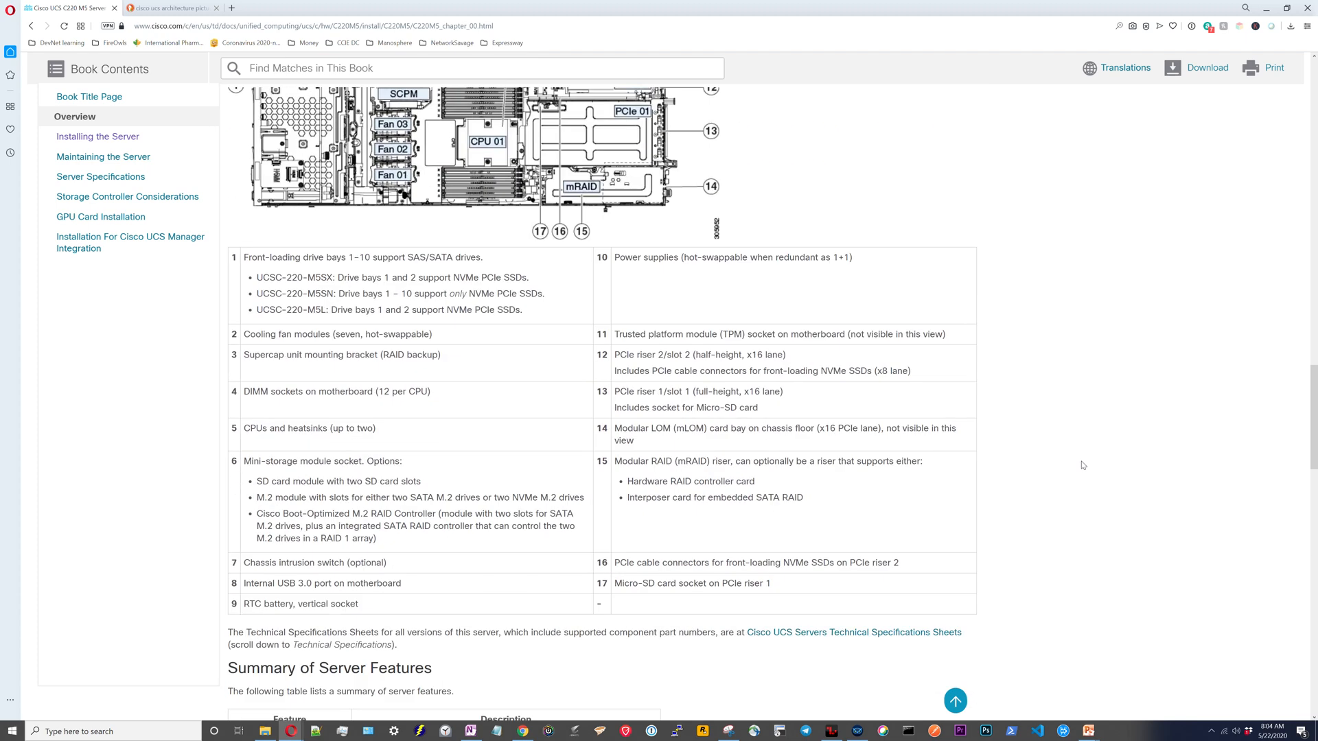
pyautogui.scroll(-3)
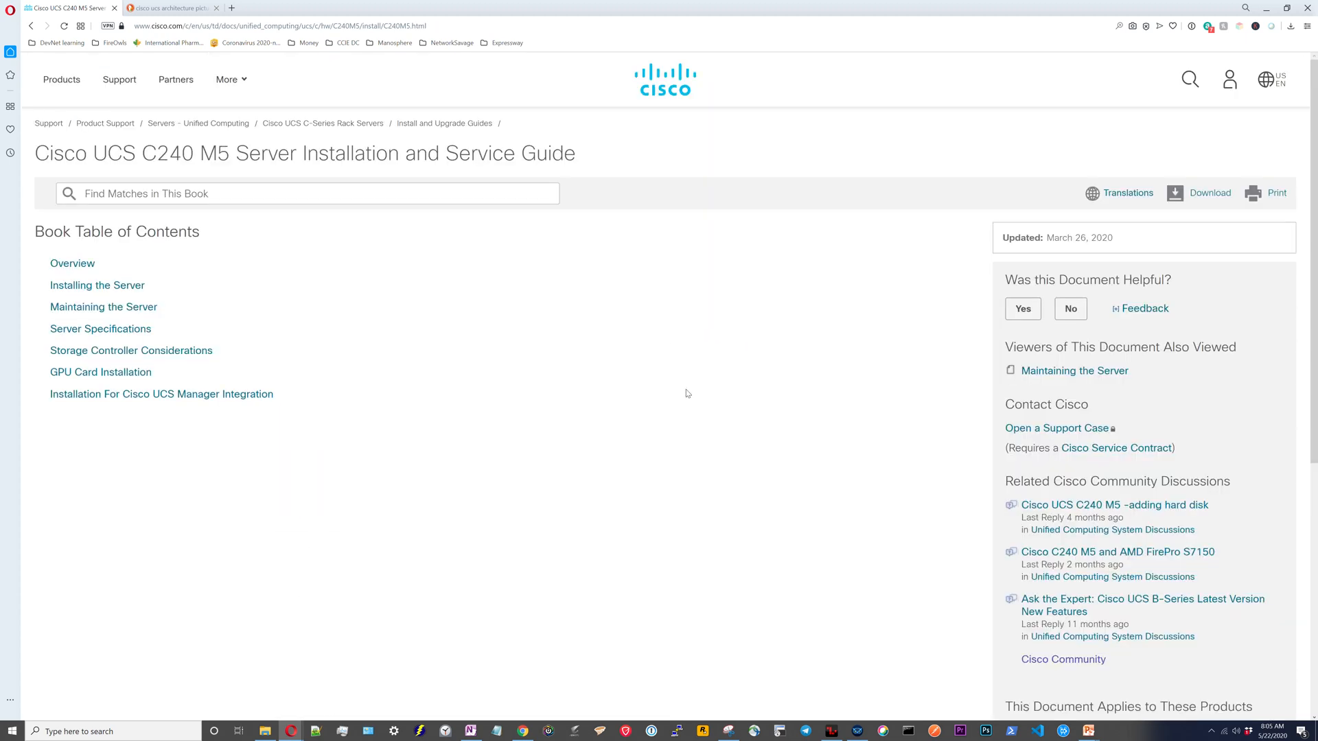
pyautogui.moveTo(810, 239)
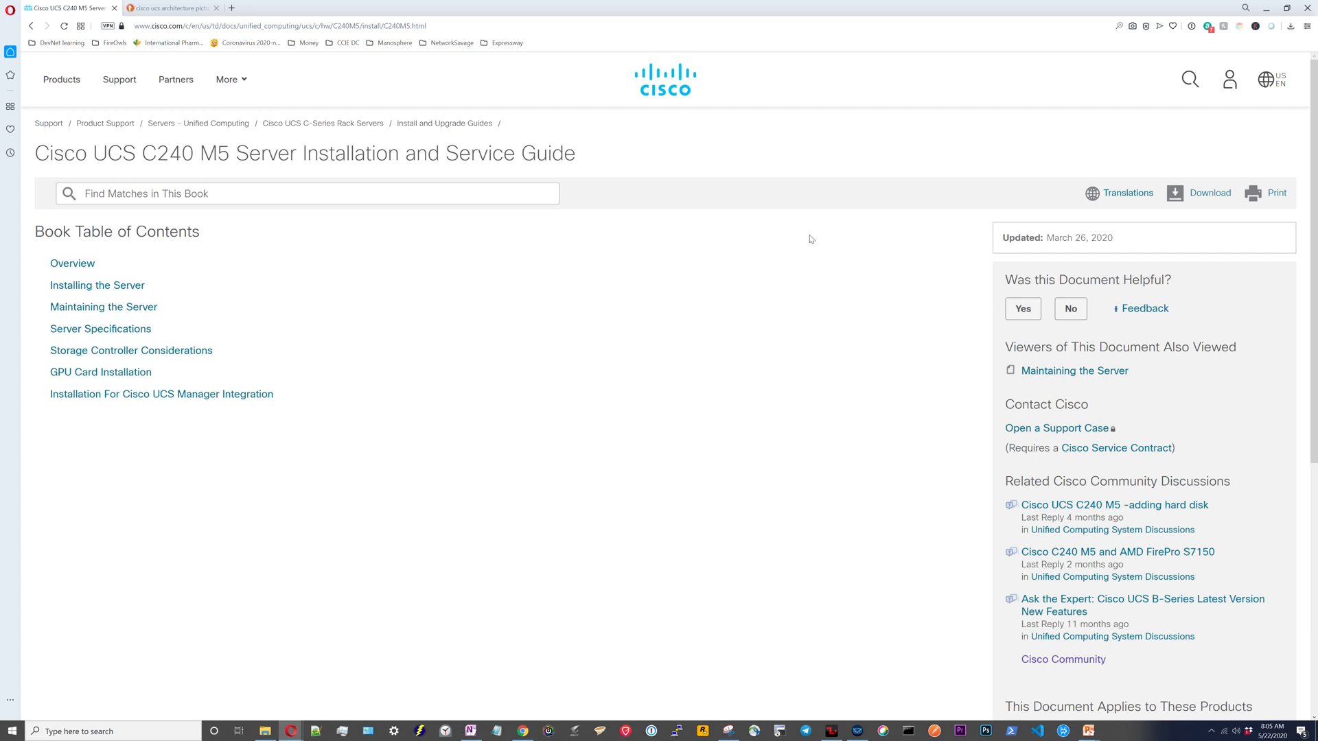
pyautogui.moveTo(587, 327)
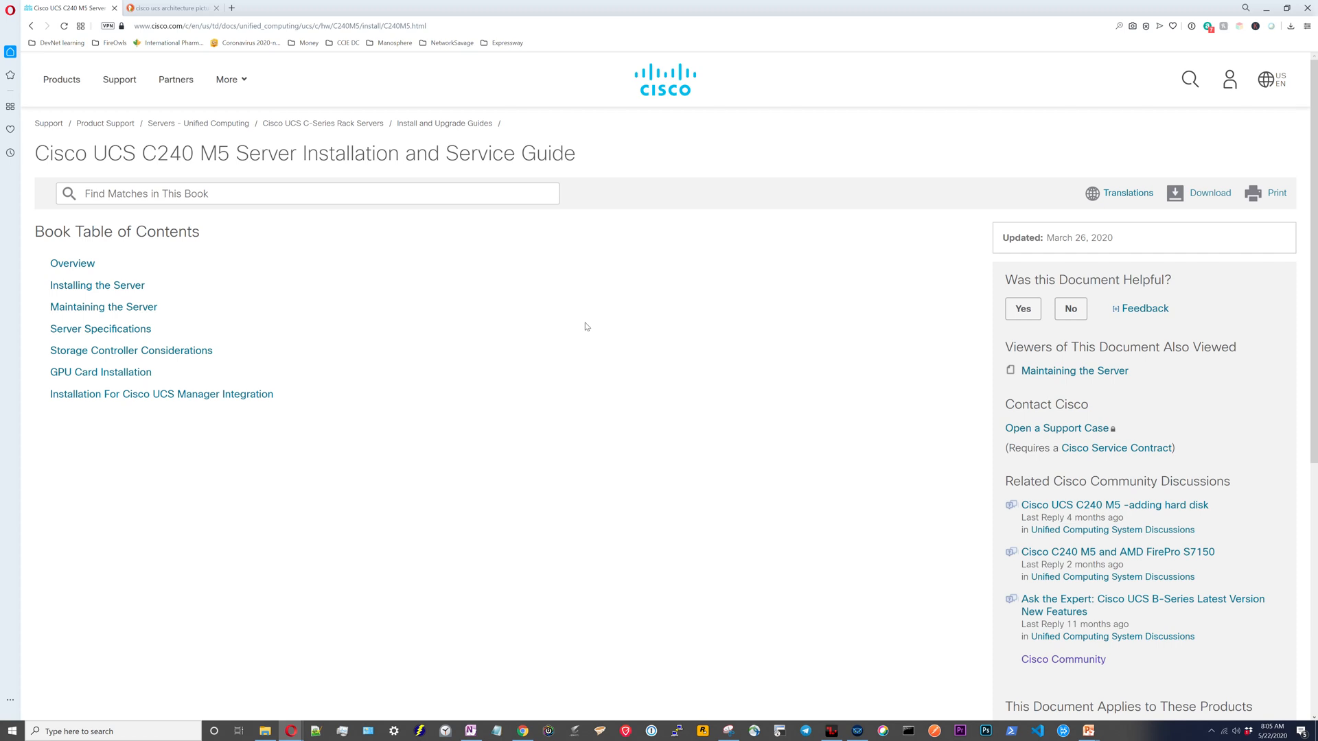
pyautogui.moveTo(601, 324)
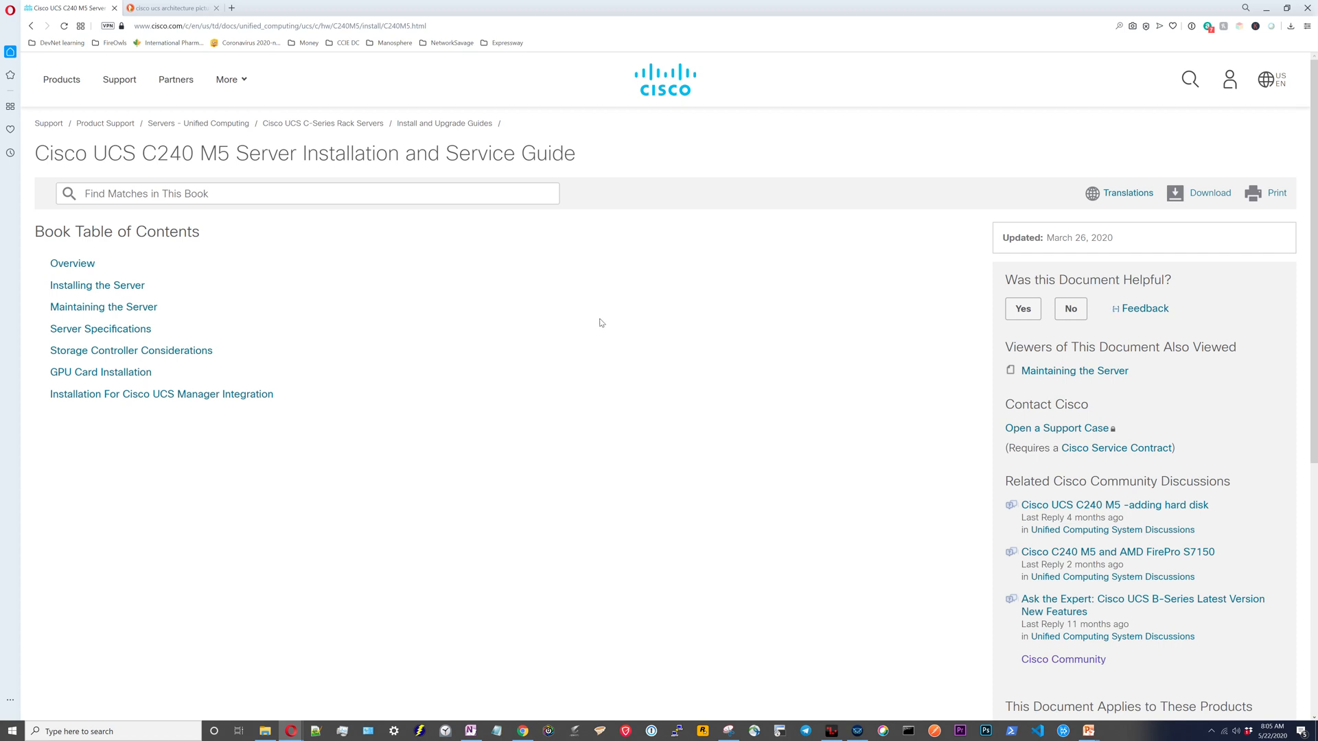
pyautogui.moveTo(126, 278)
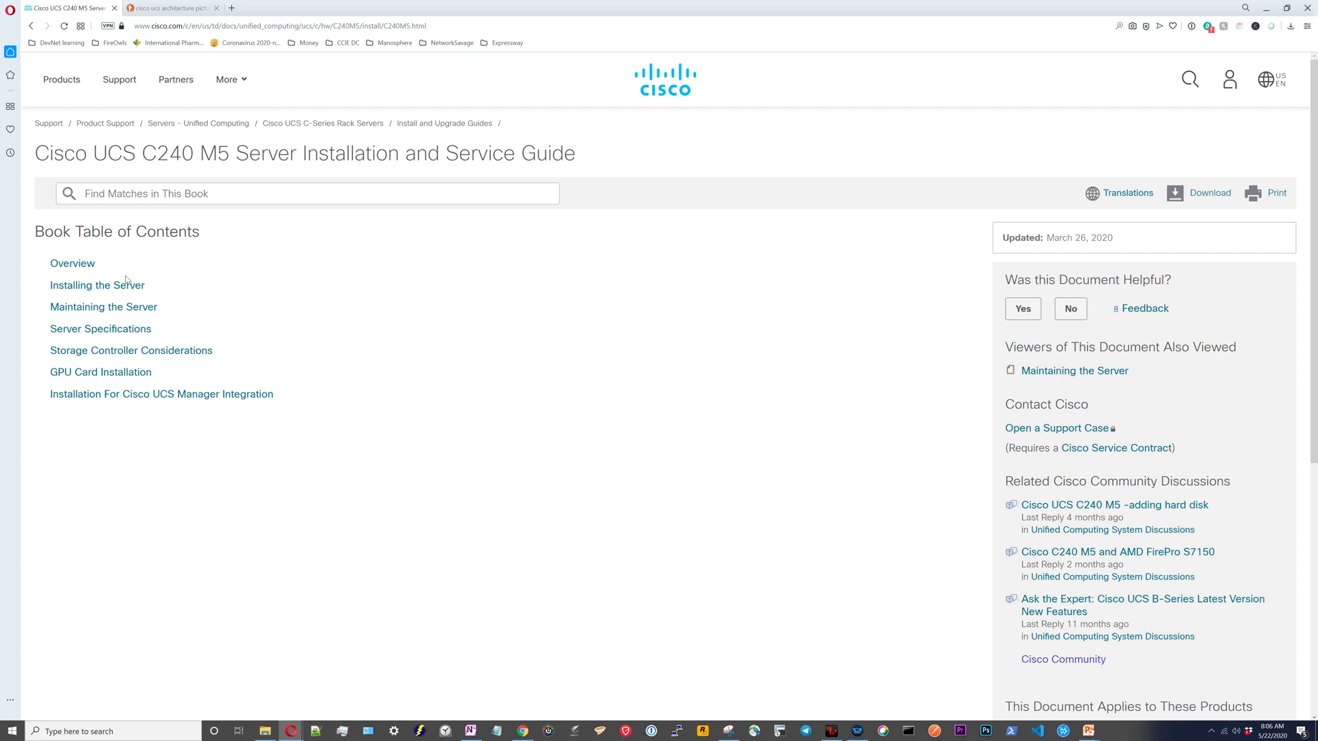
pyautogui.moveTo(73, 263)
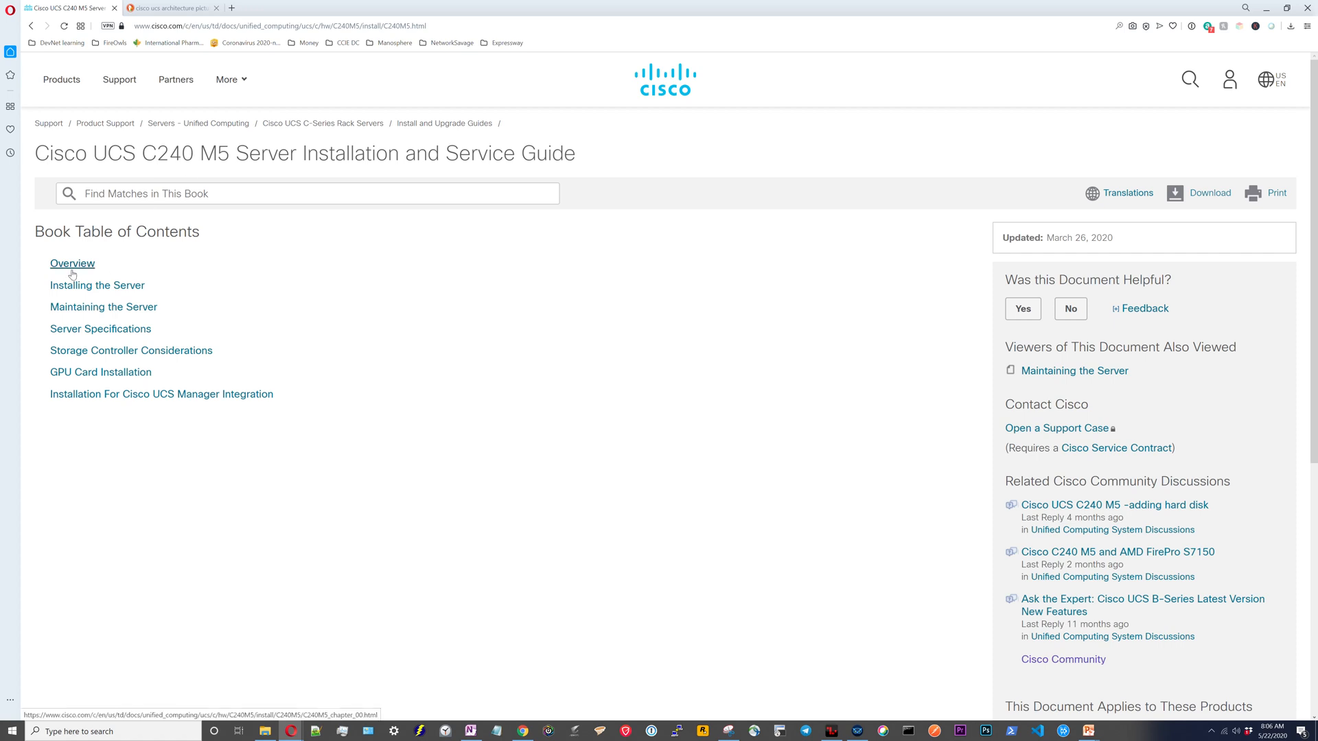
# Navigate to the C240 M5 guide's Overview chapter showing its server configuration options.
pyautogui.click(73, 263)
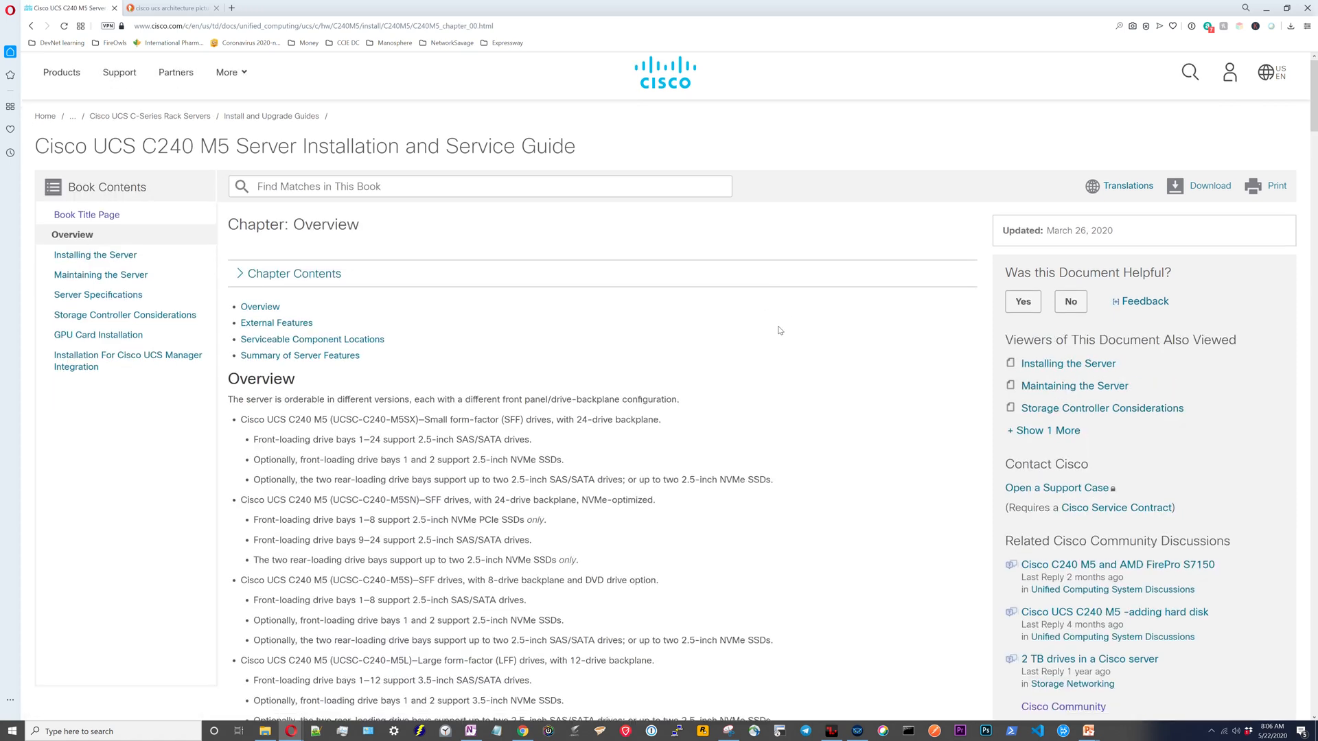
pyautogui.scroll(-3)
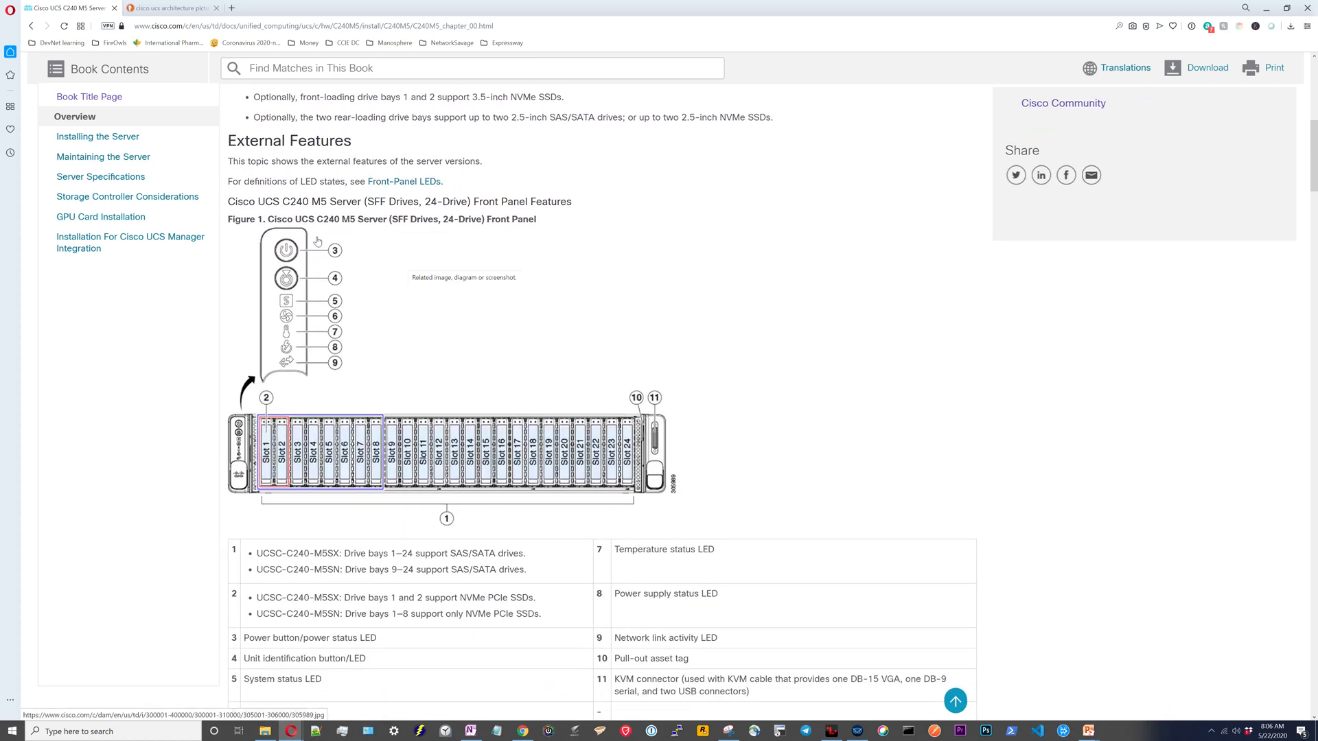
pyautogui.scroll(-3)
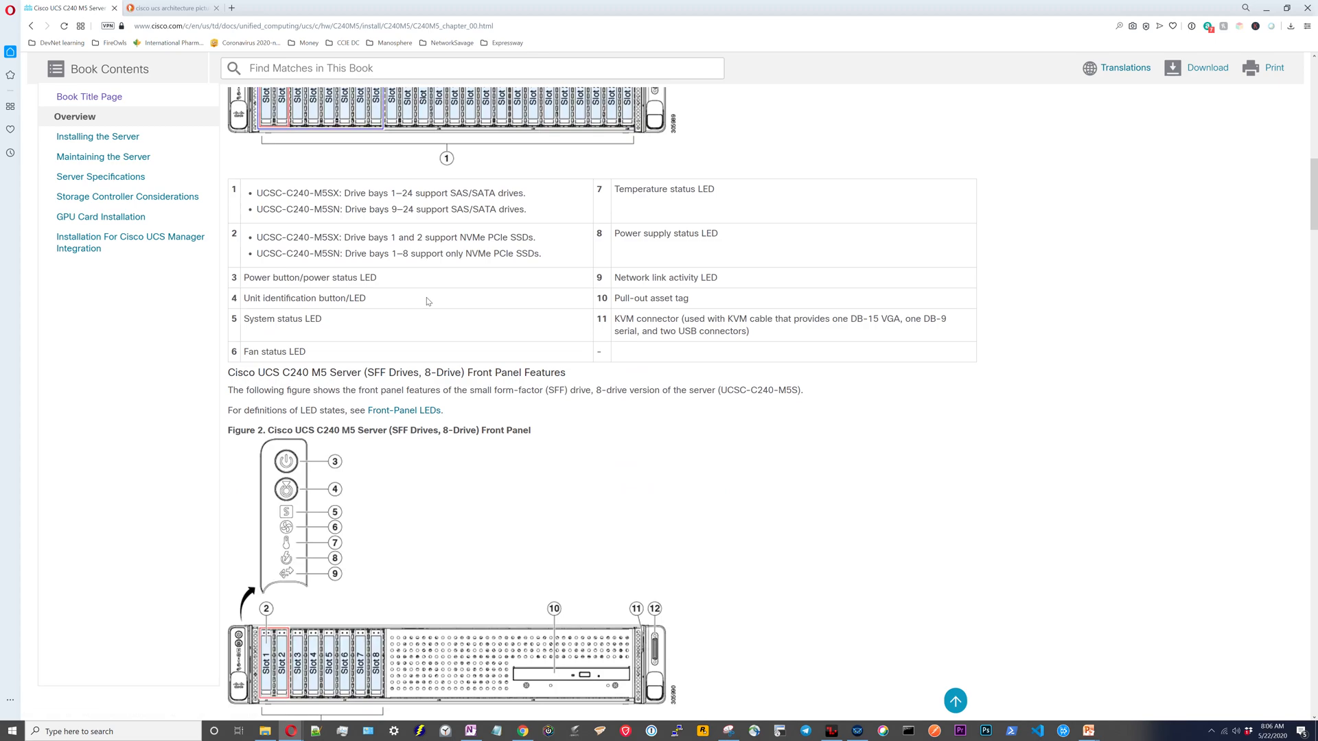
pyautogui.scroll(-3)
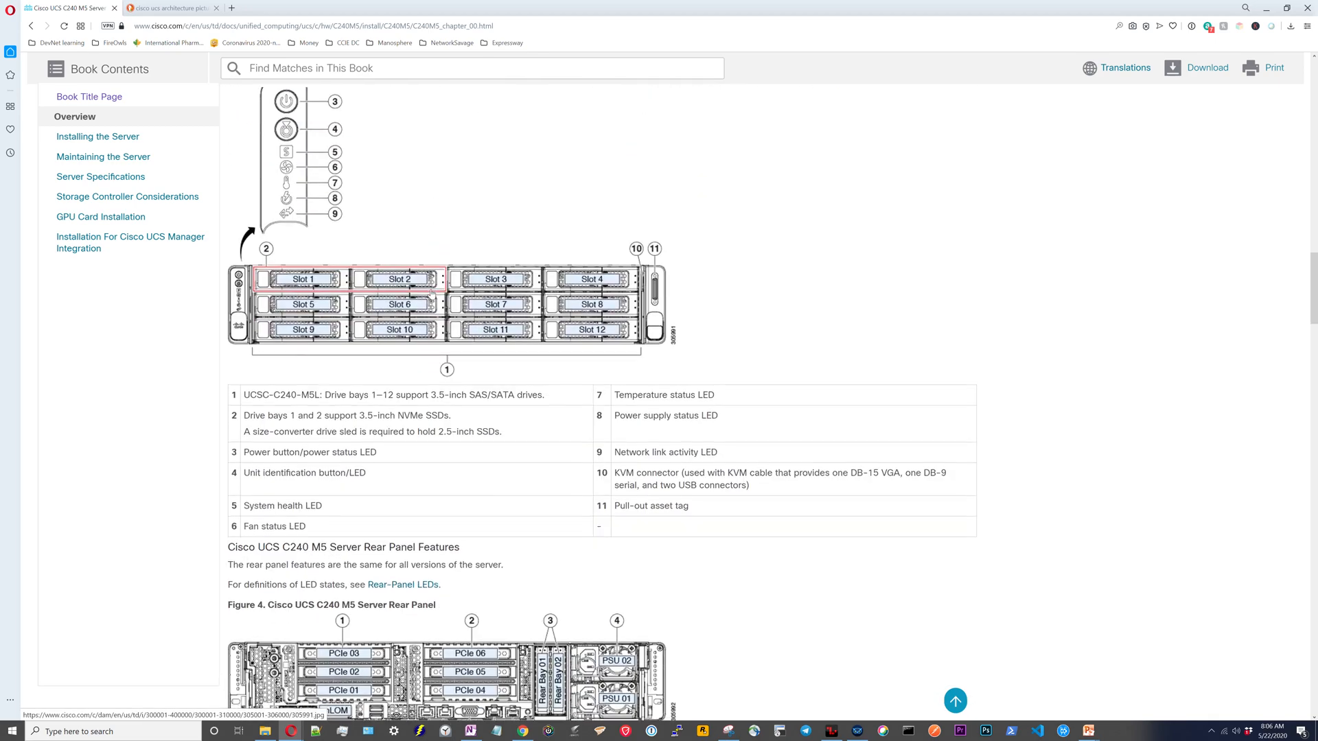
pyautogui.scroll(-3)
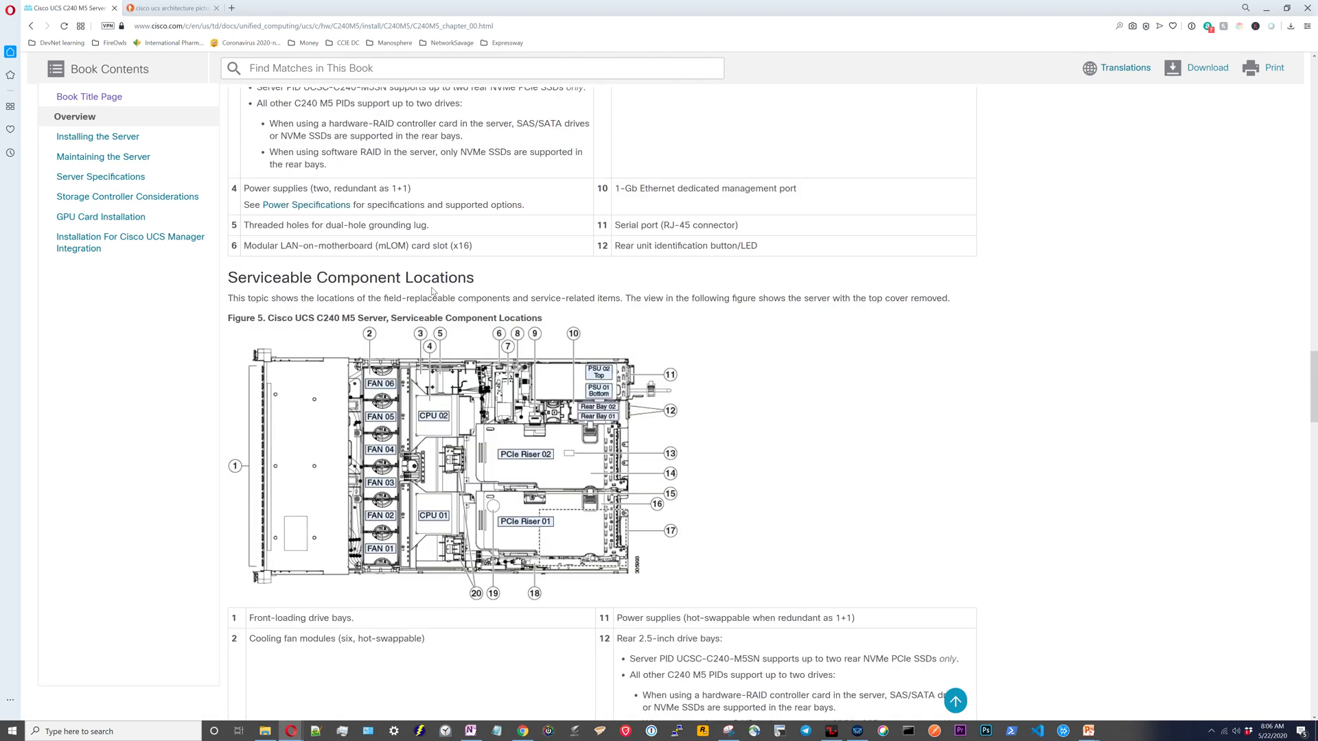
pyautogui.scroll(-3)
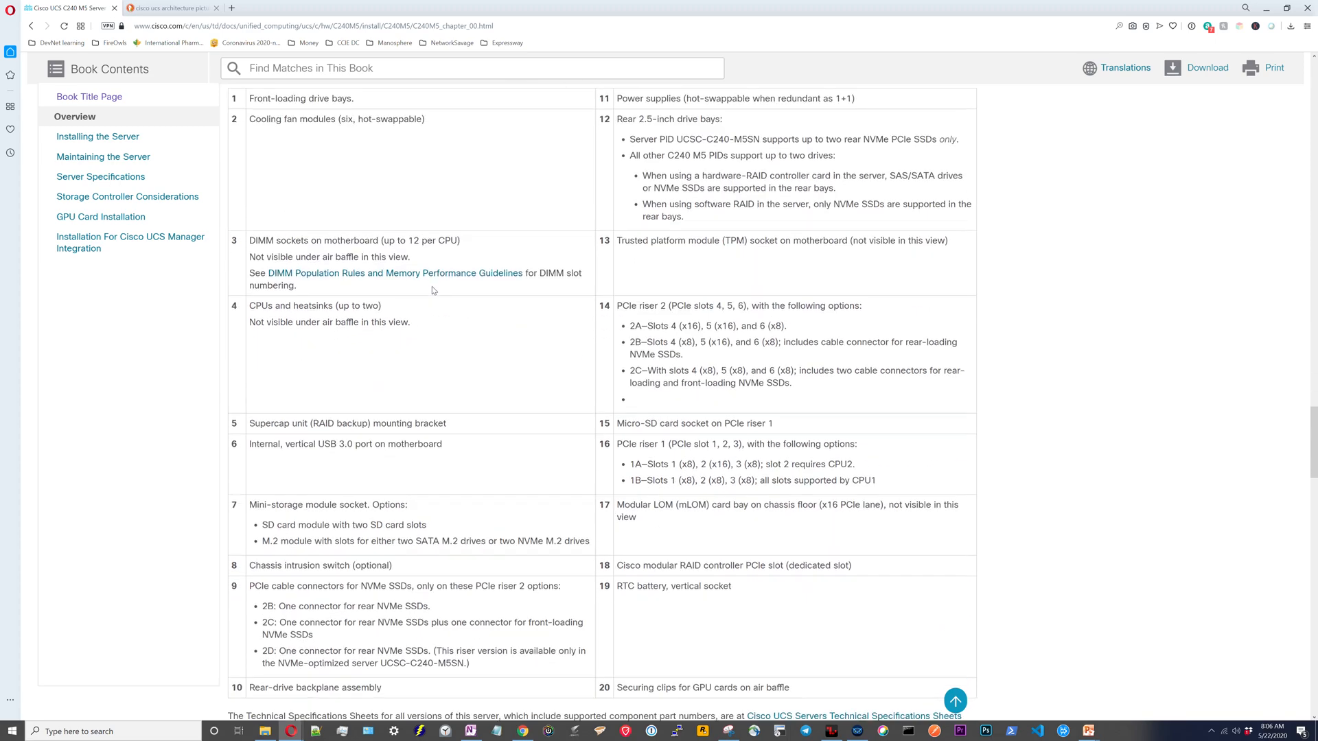
pyautogui.scroll(-3)
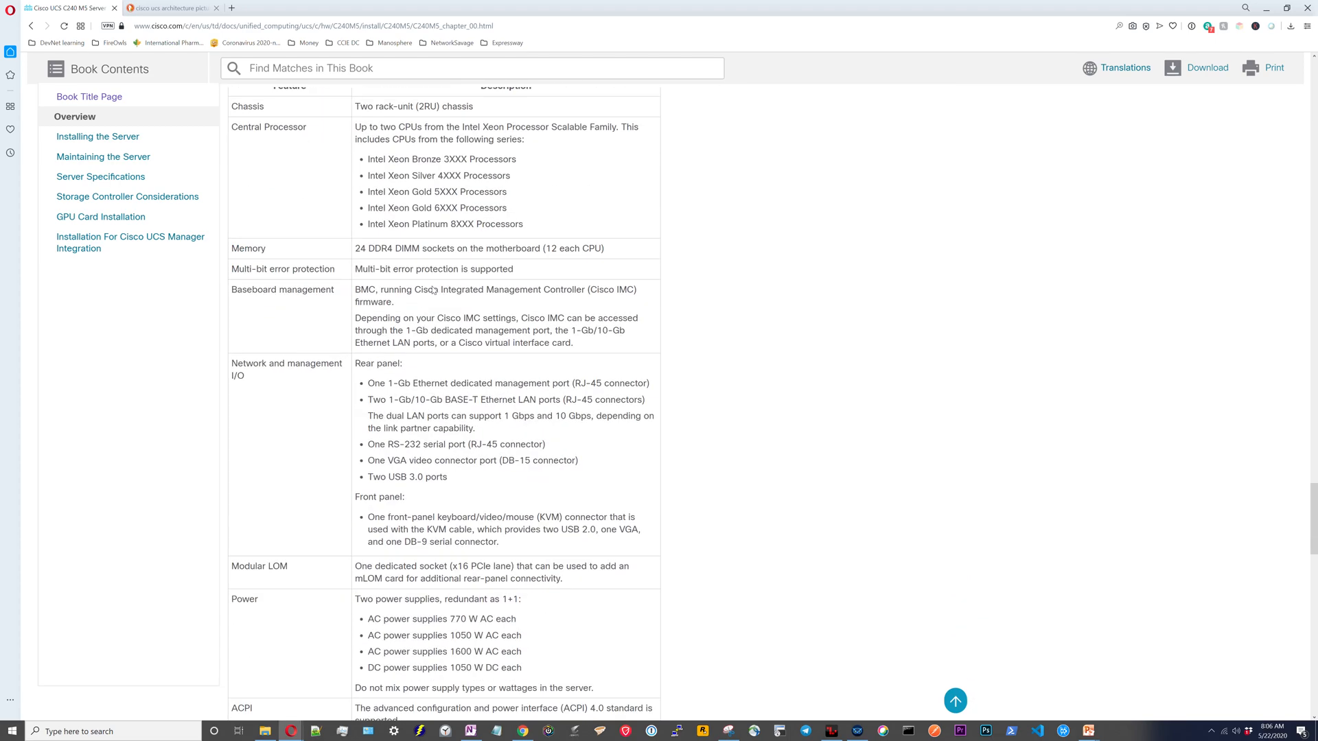
pyautogui.scroll(-3)
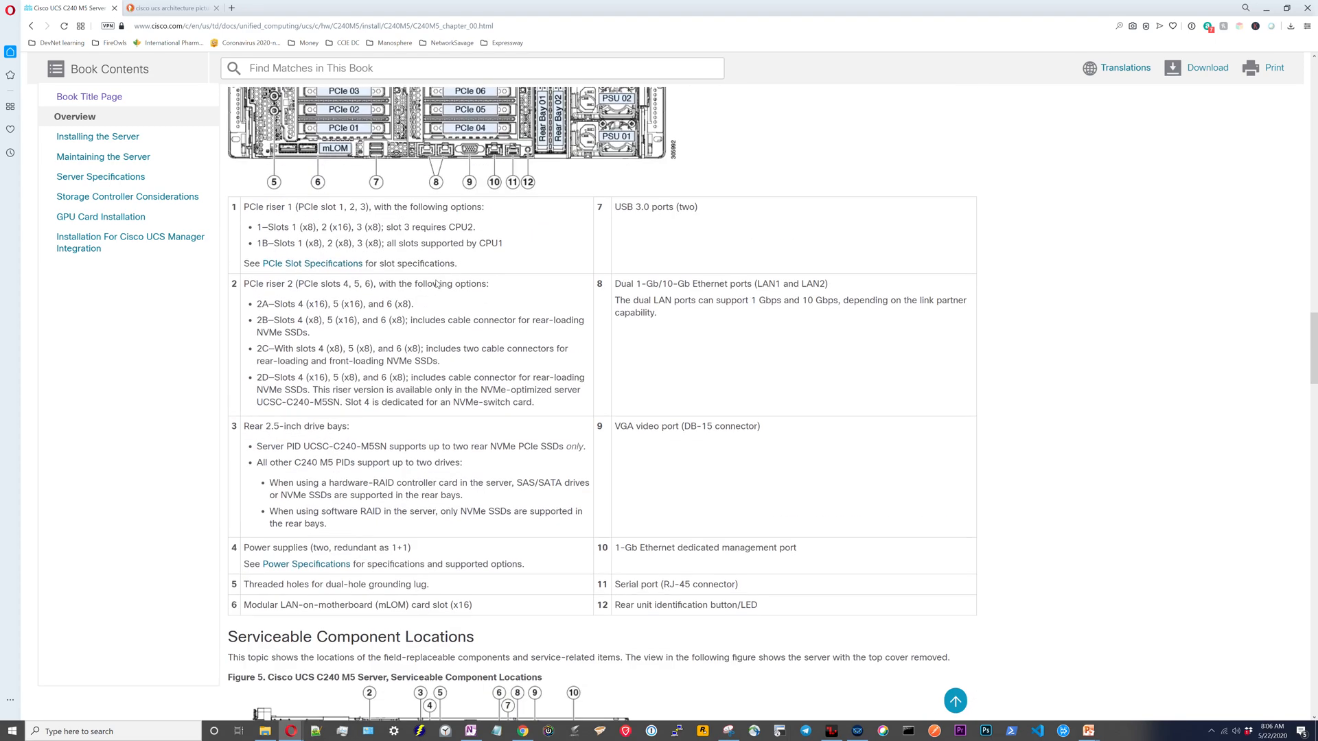
pyautogui.scroll(3)
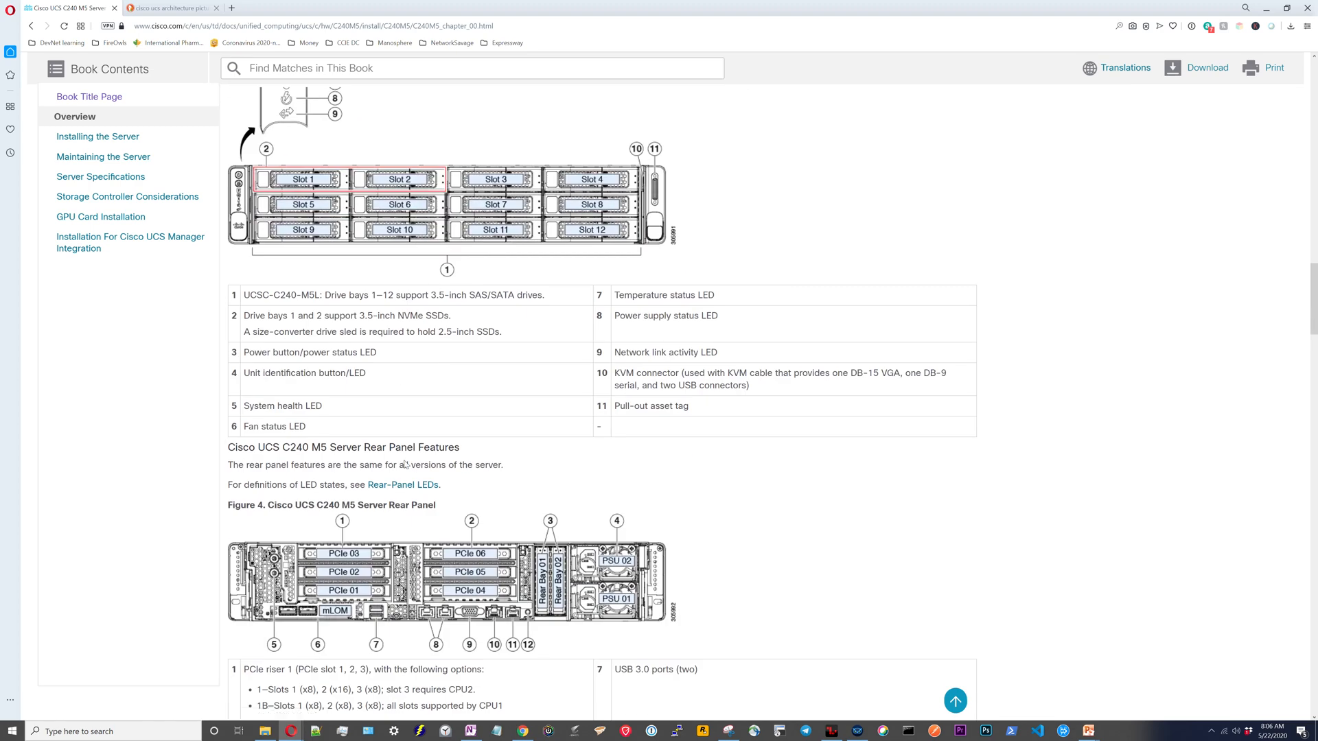